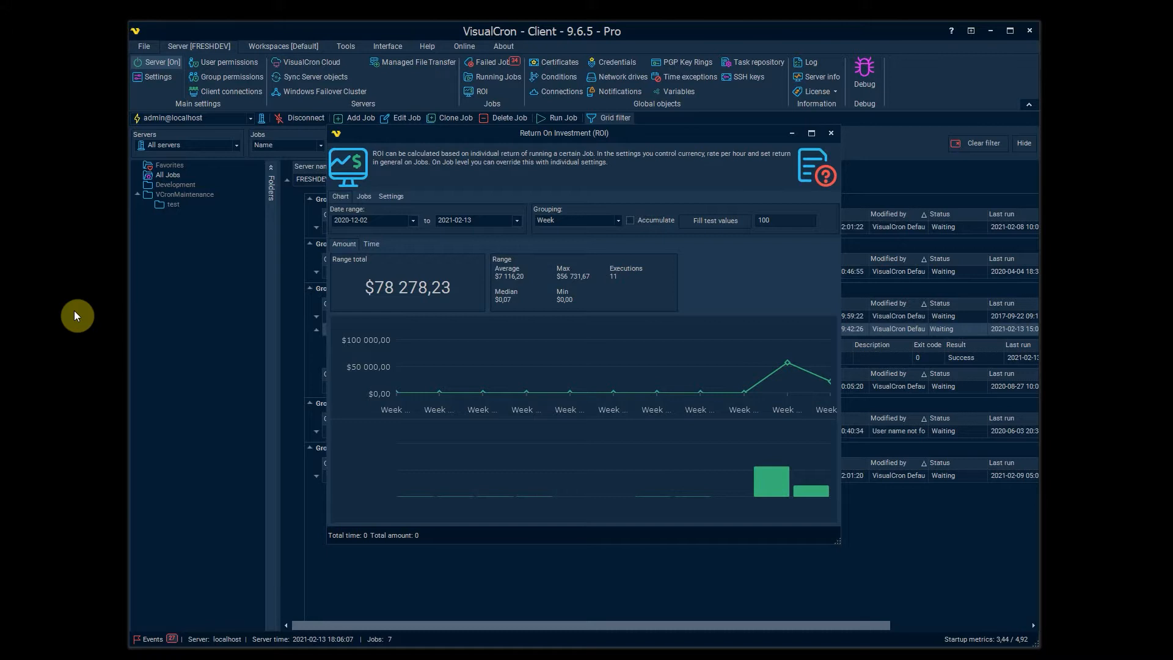
mouse_move(478, 115)
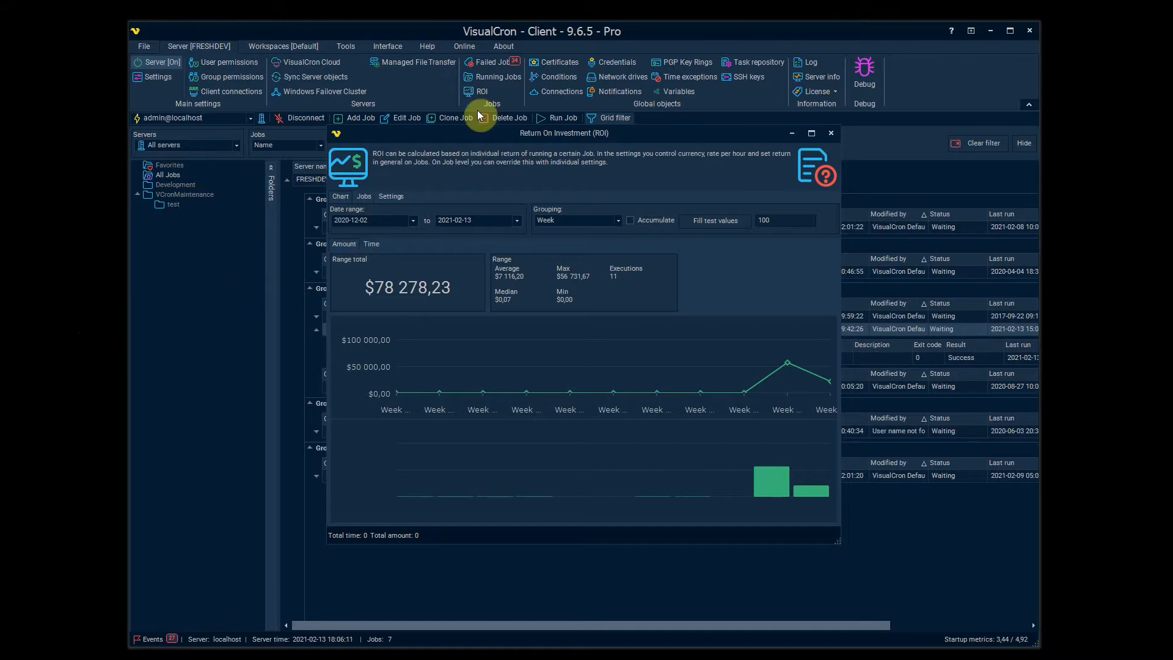
mouse_move(489, 98)
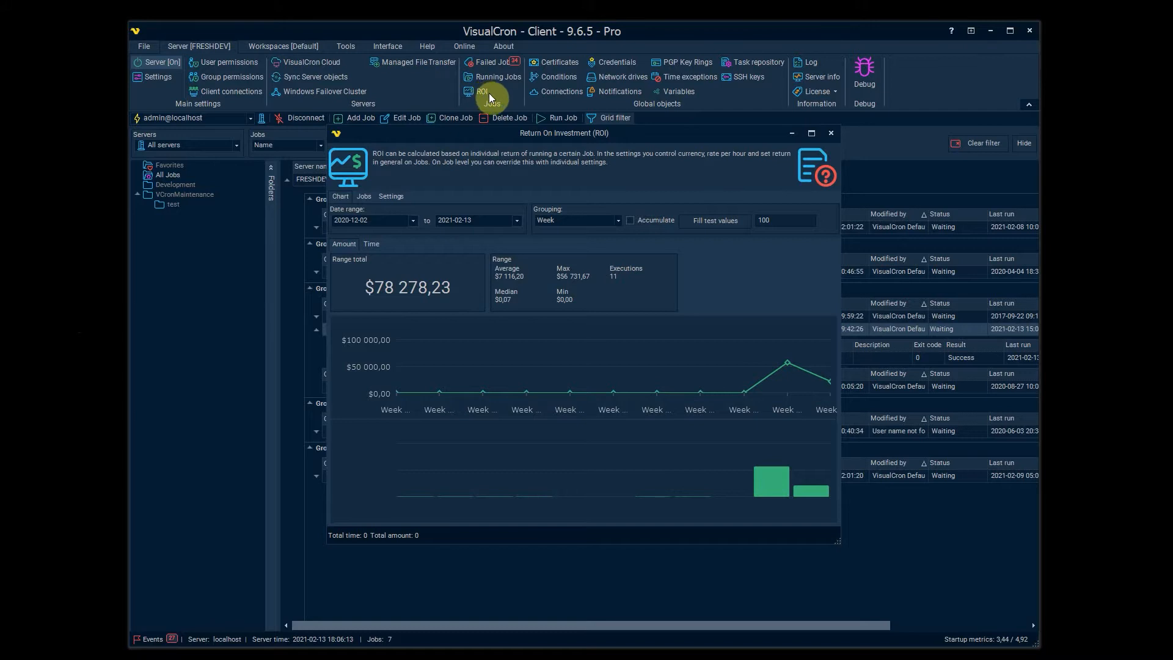
mouse_move(672, 322)
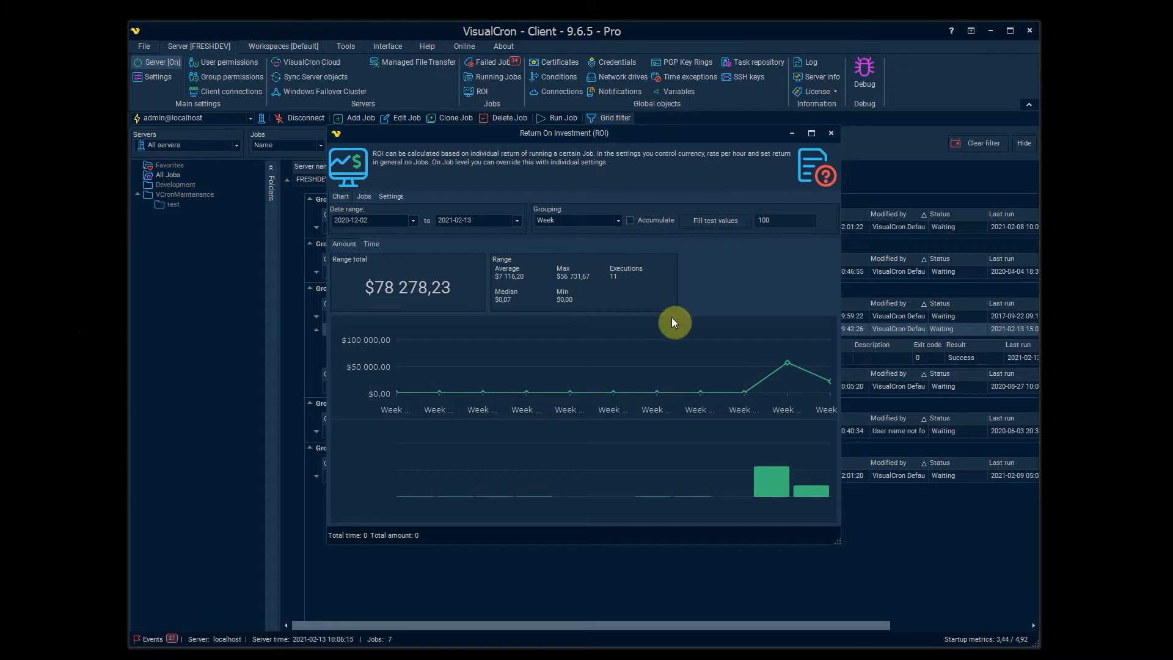
mouse_move(663, 342)
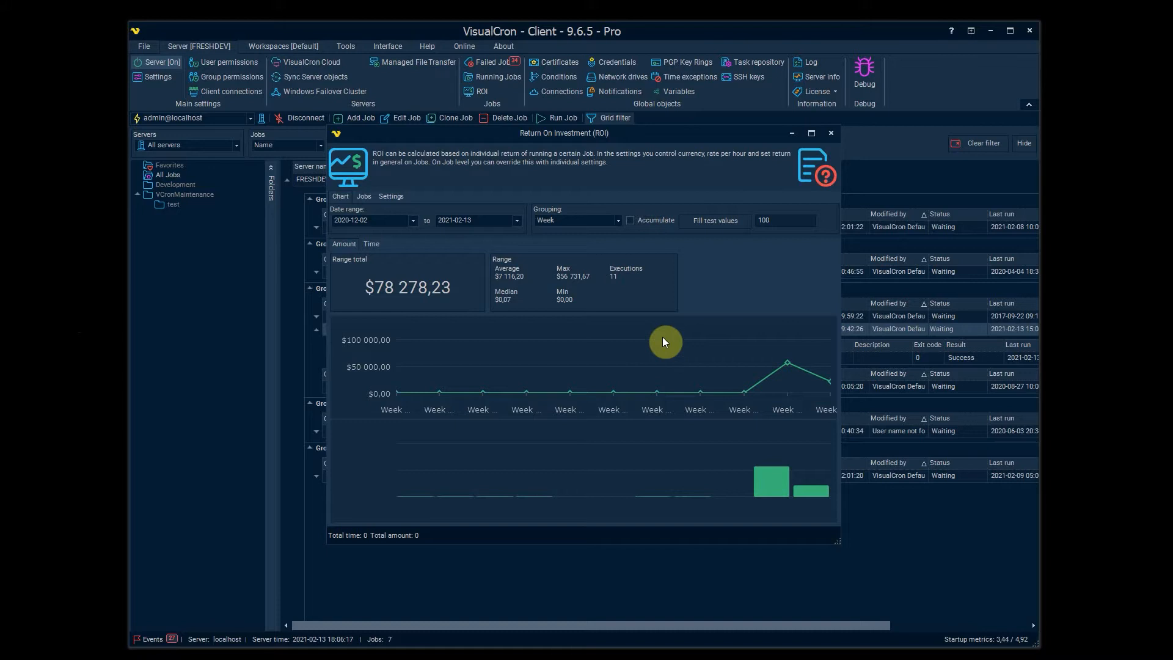
mouse_move(475, 224)
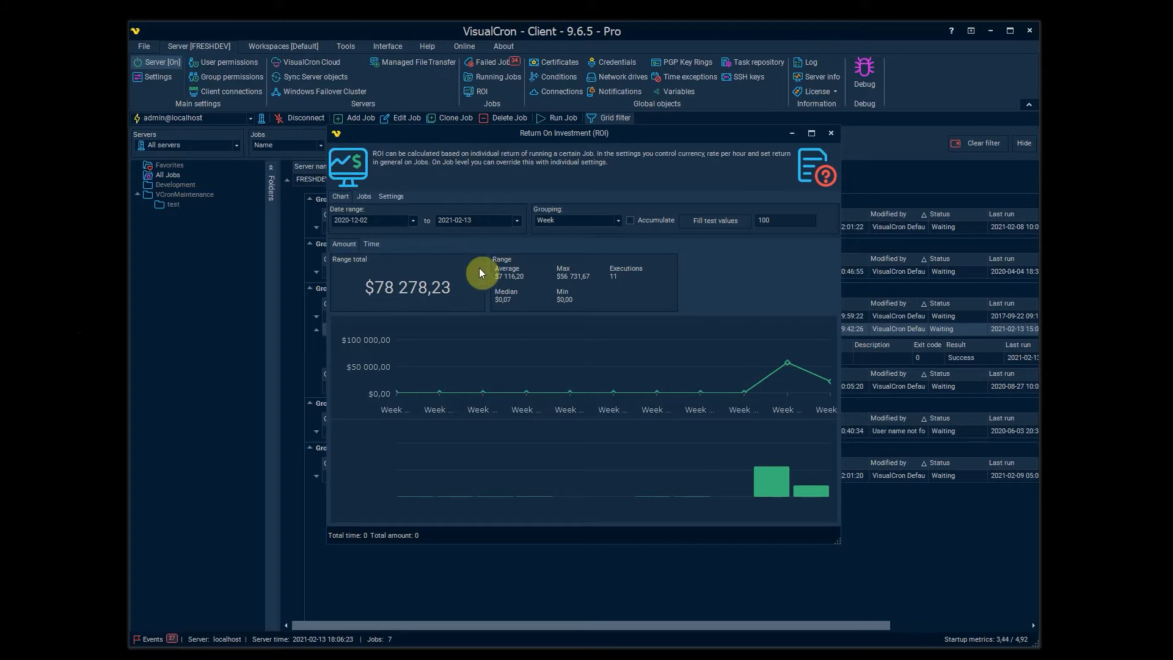
mouse_move(476, 295)
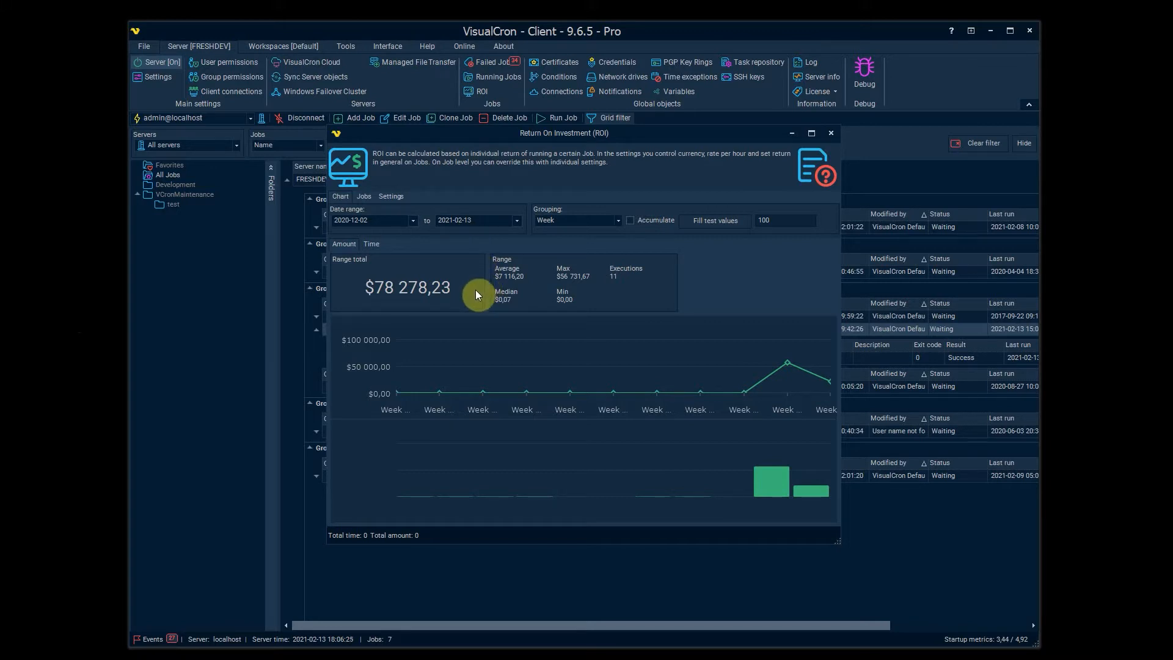
mouse_move(395, 253)
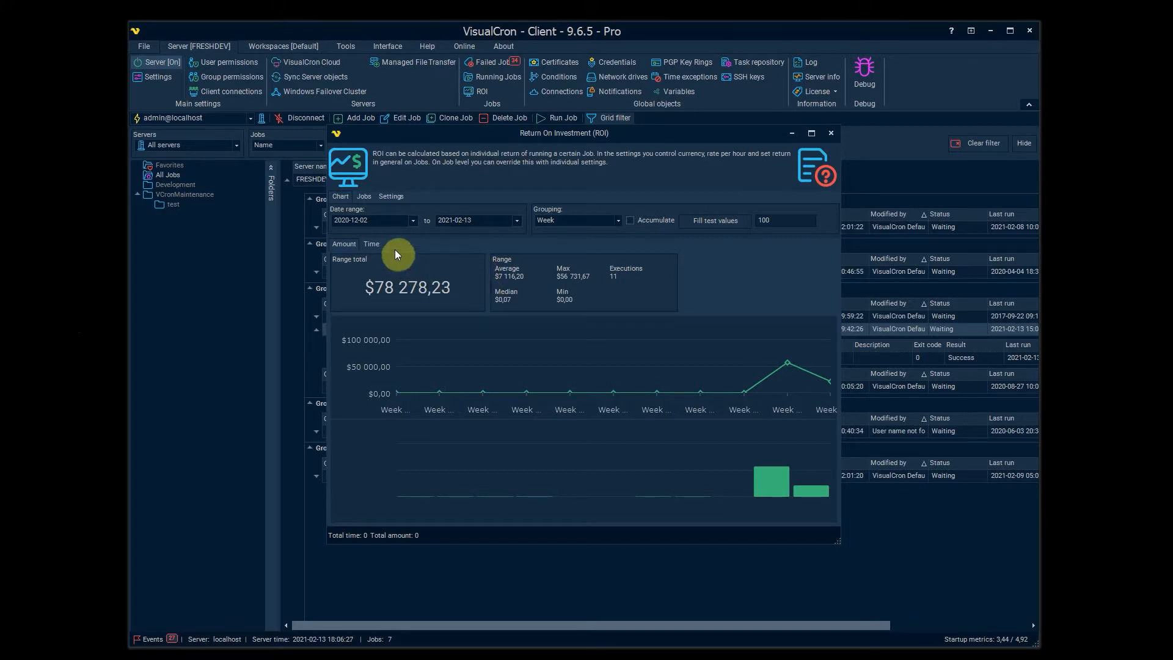
- Switch the ROI charts to time saved and back to money amounts showing the $78 278,23 total
click(372, 244)
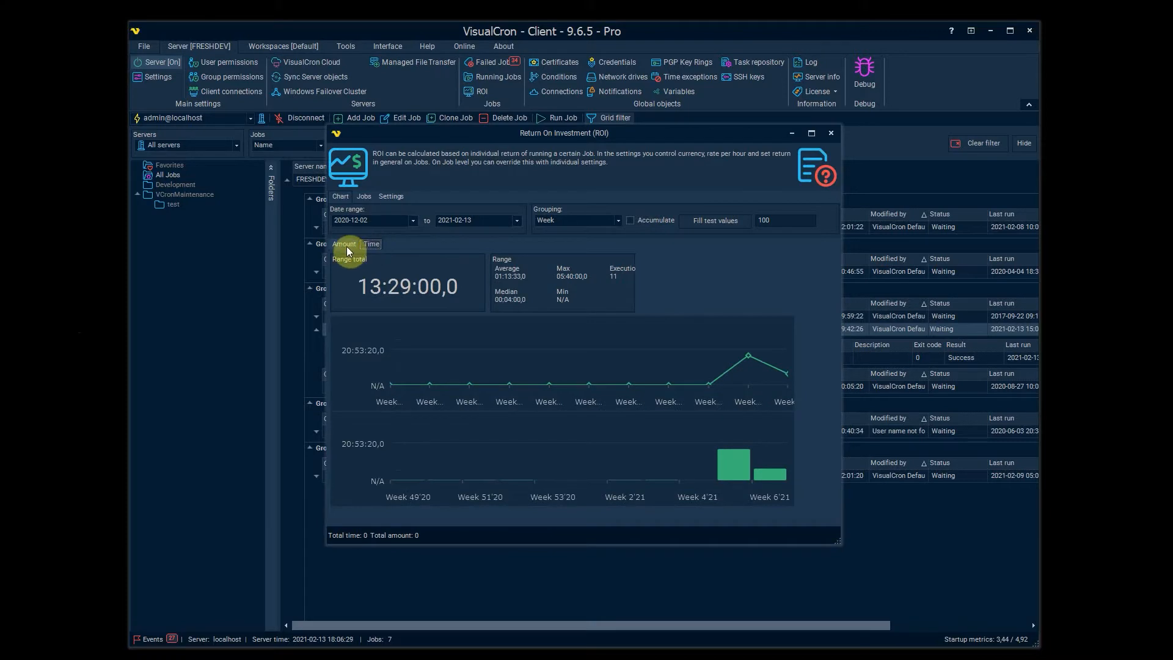
click(345, 245)
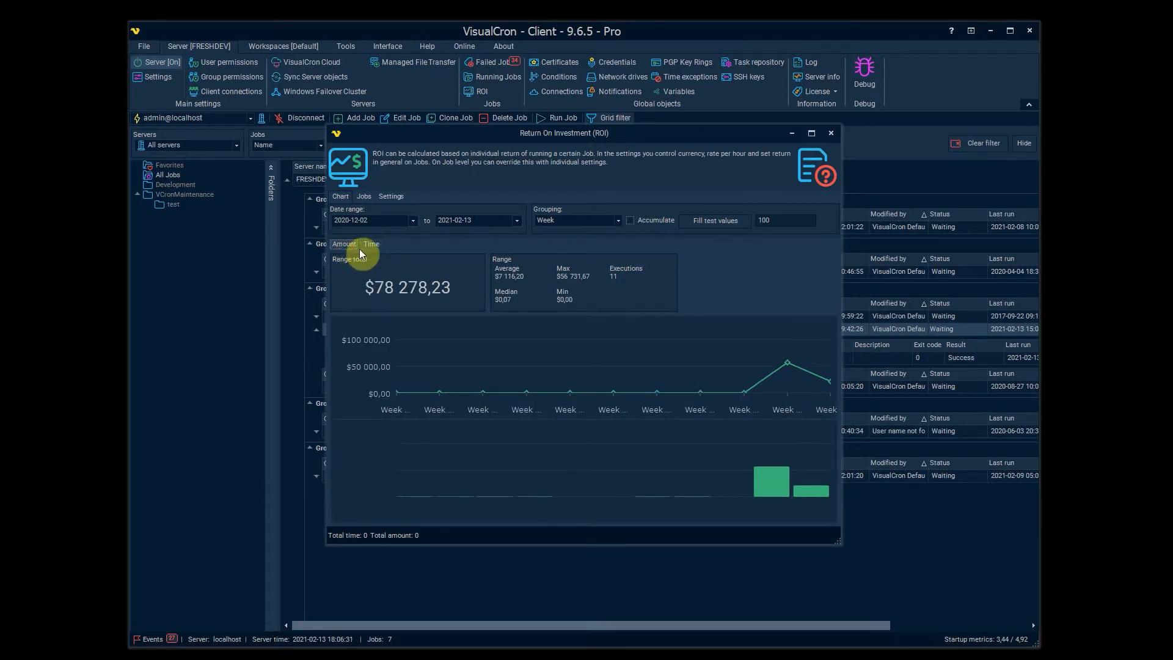
mouse_move(592, 249)
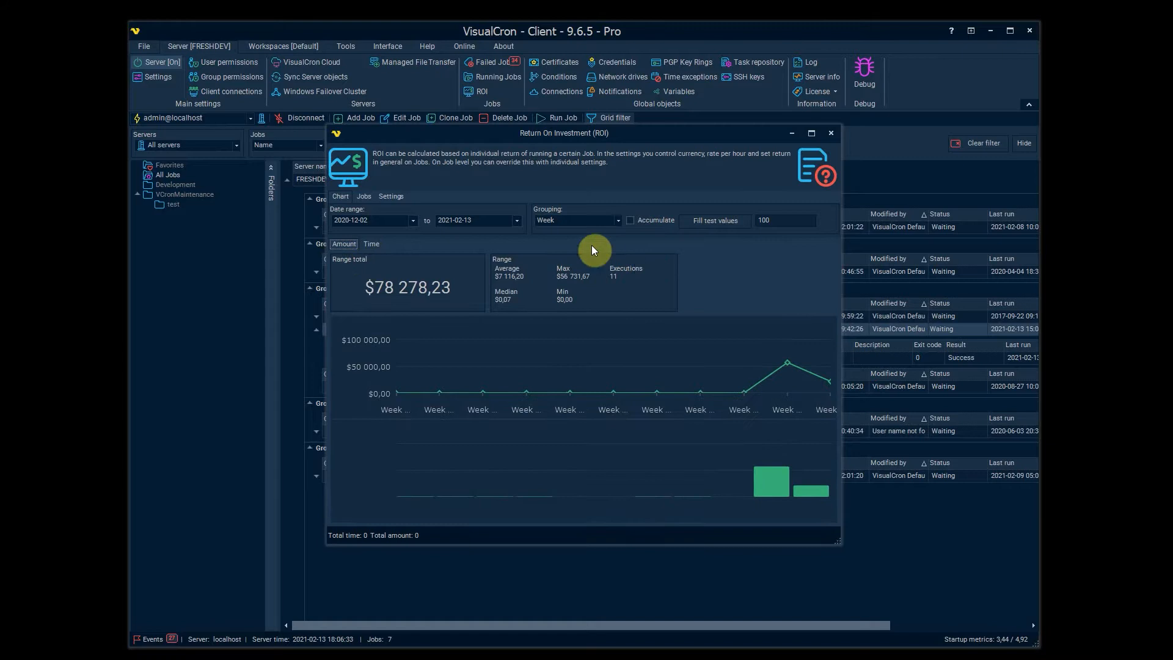
mouse_move(608, 229)
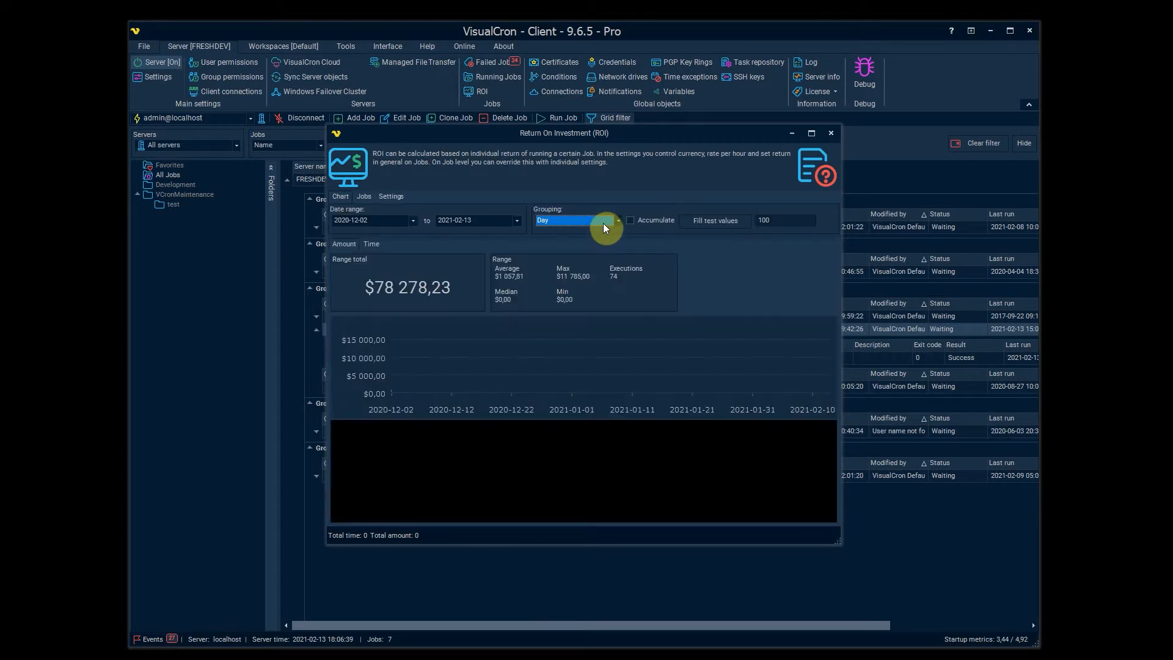
- Group the ROI charts by week with Accumulate on so they show running totals
click(616, 220)
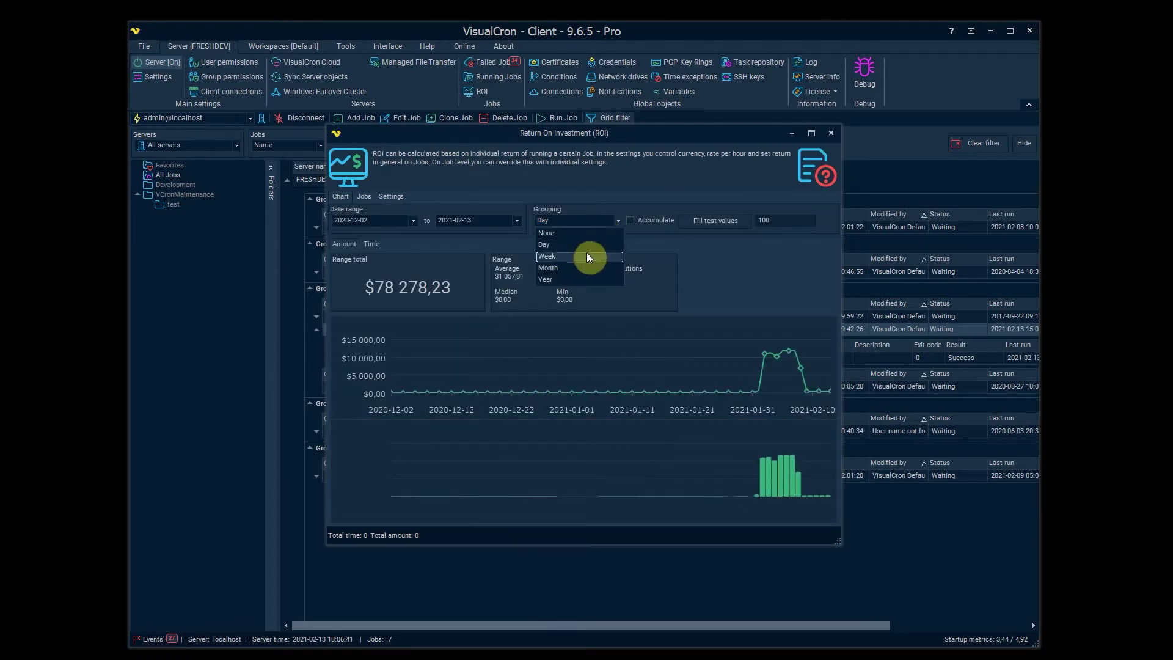
click(547, 256)
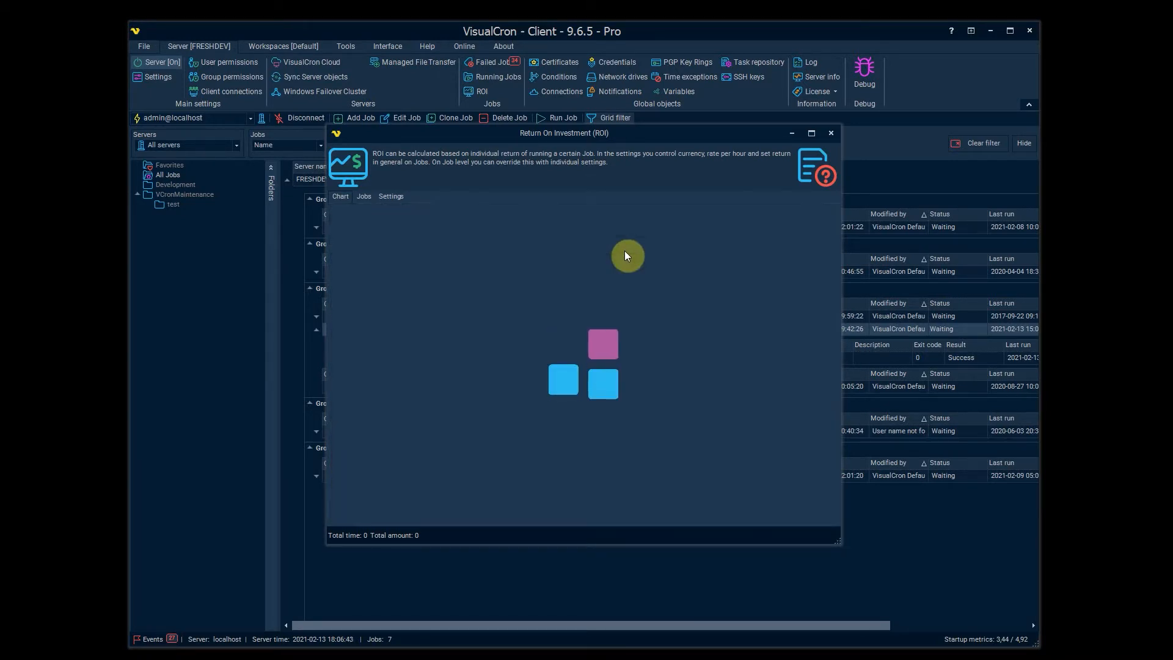
click(340, 196)
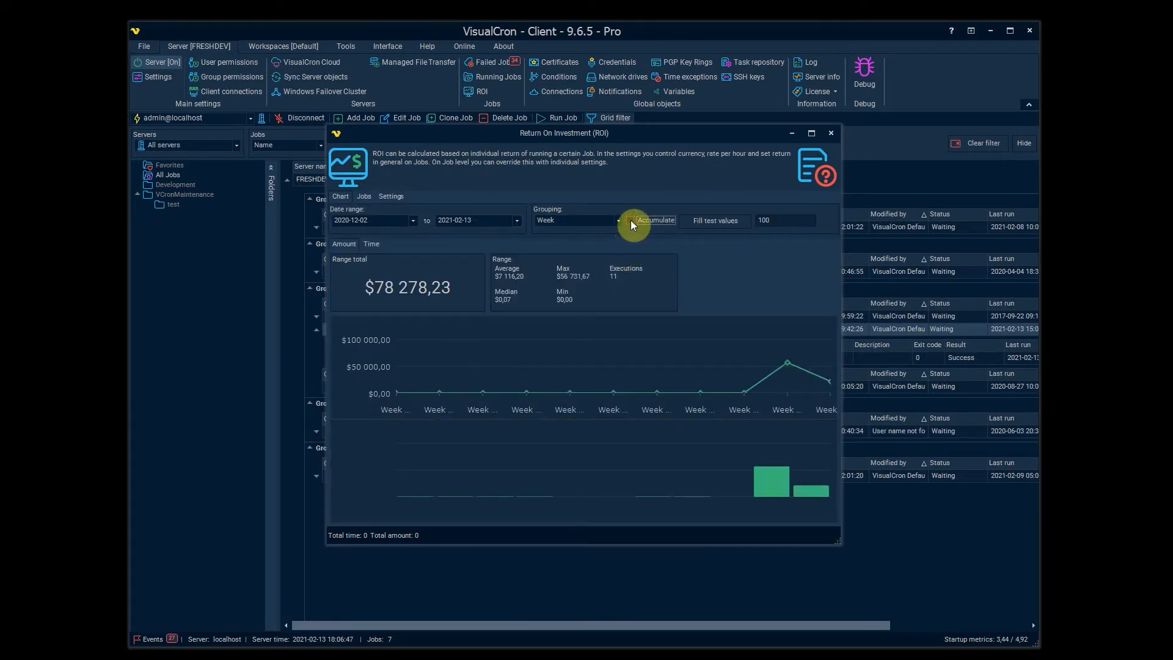
click(637, 220)
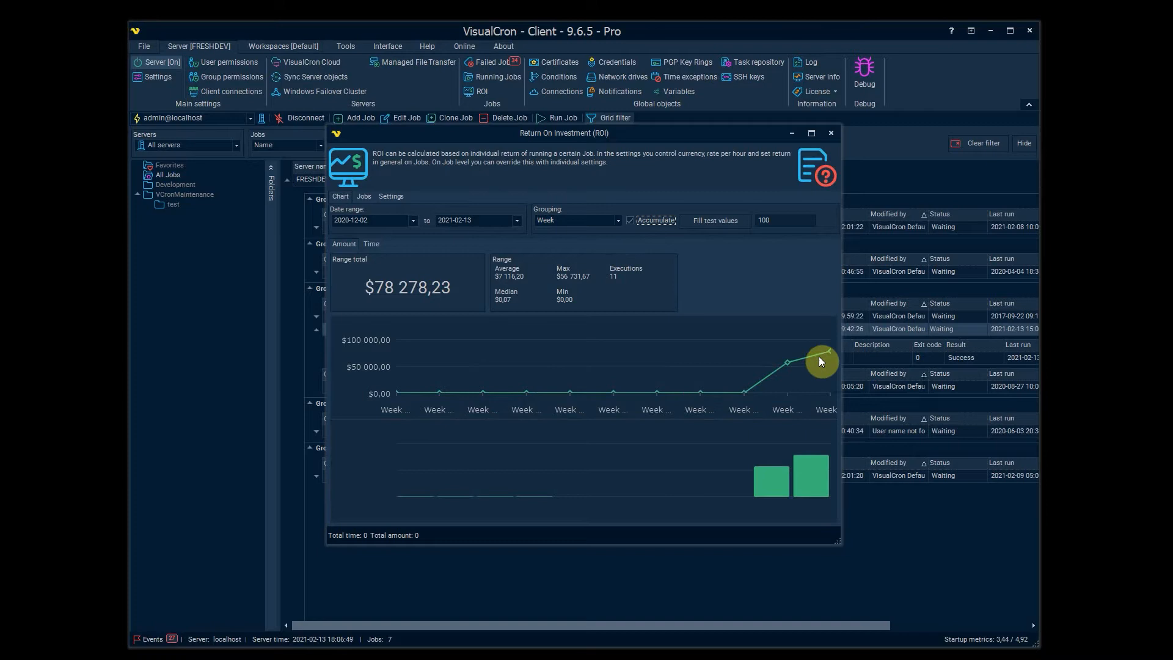
mouse_move(570, 271)
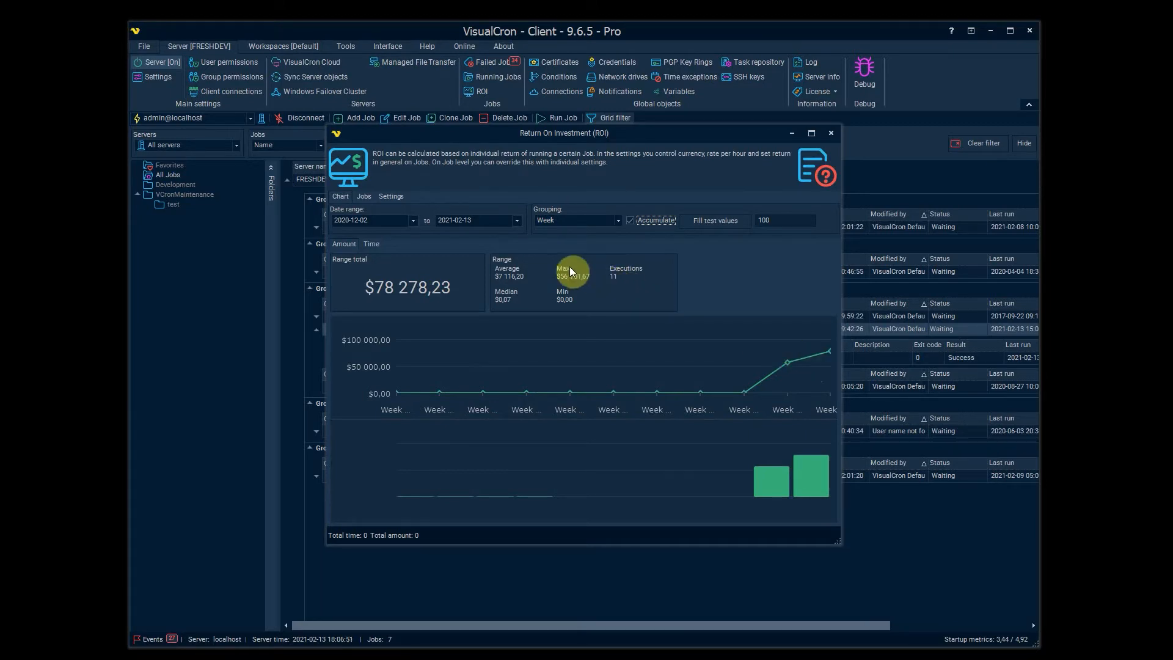
mouse_move(368, 208)
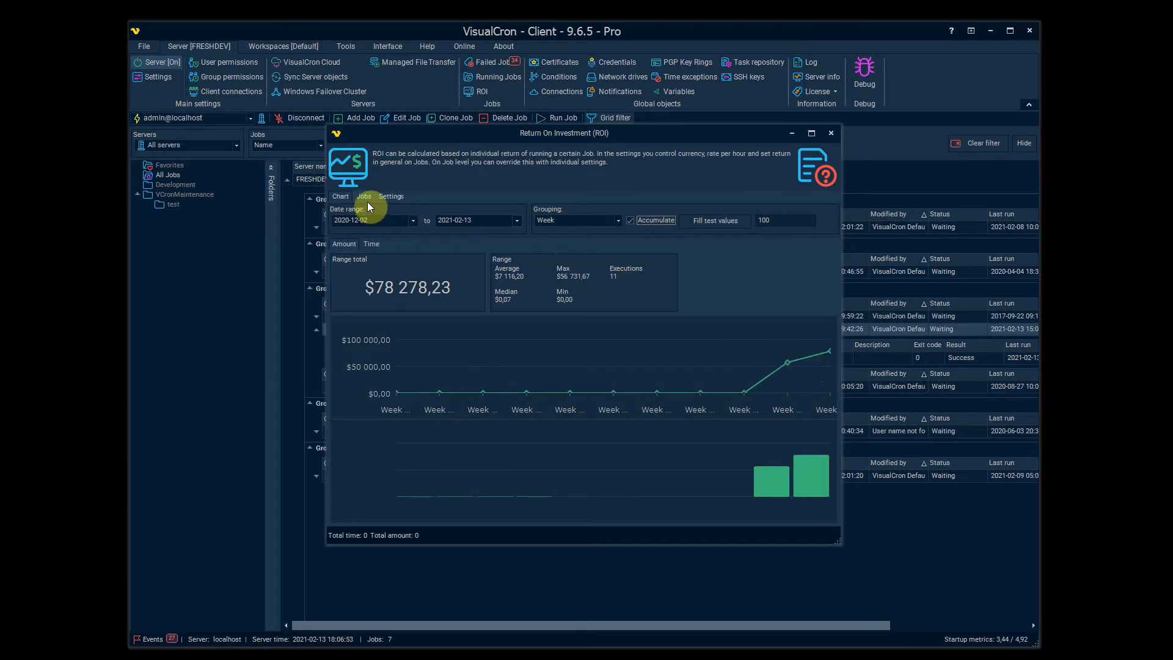
- Load per-job ROI figures on the Jobs tab, led by Backup settings totalling $78 065,73
click(365, 196)
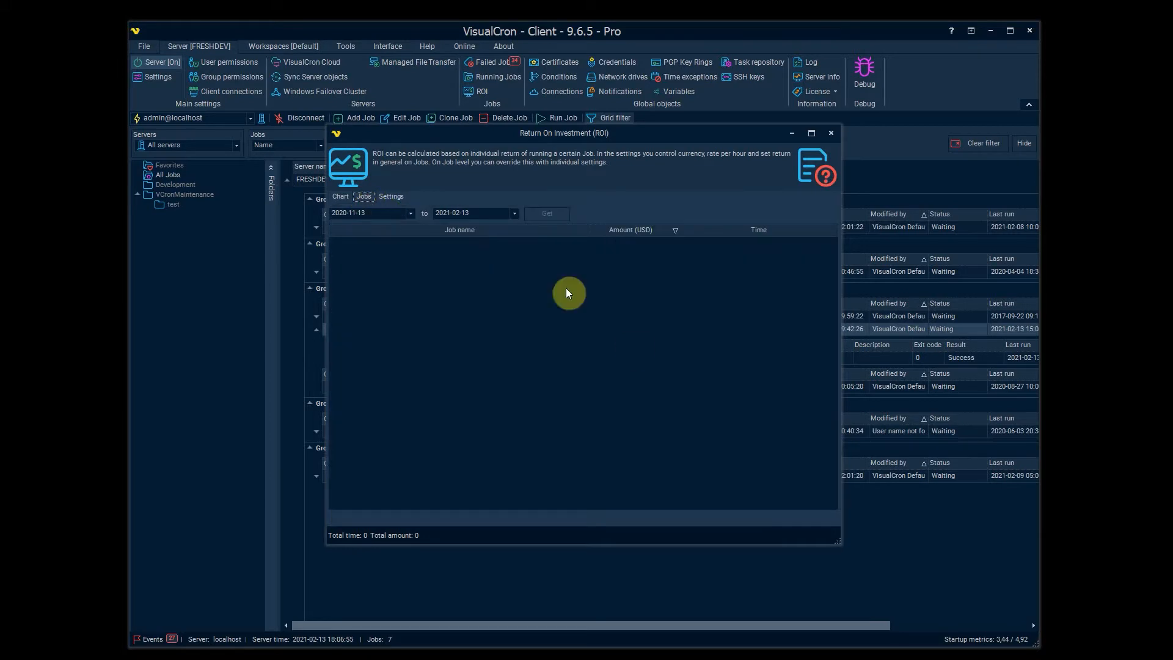
click(546, 213)
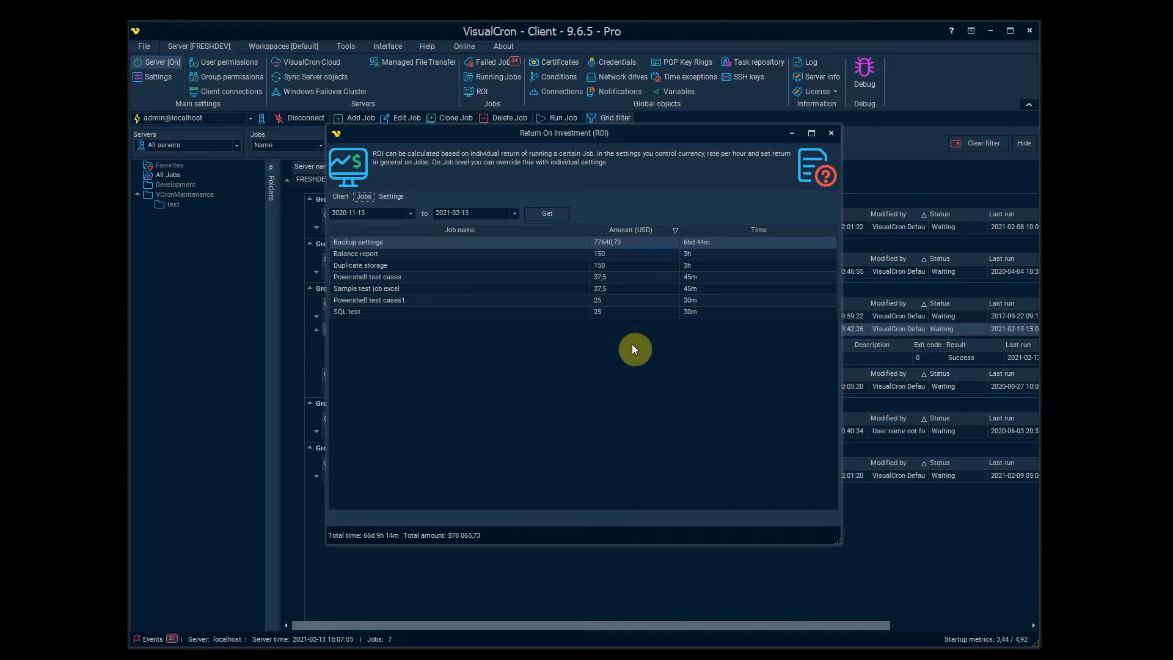
mouse_move(625, 259)
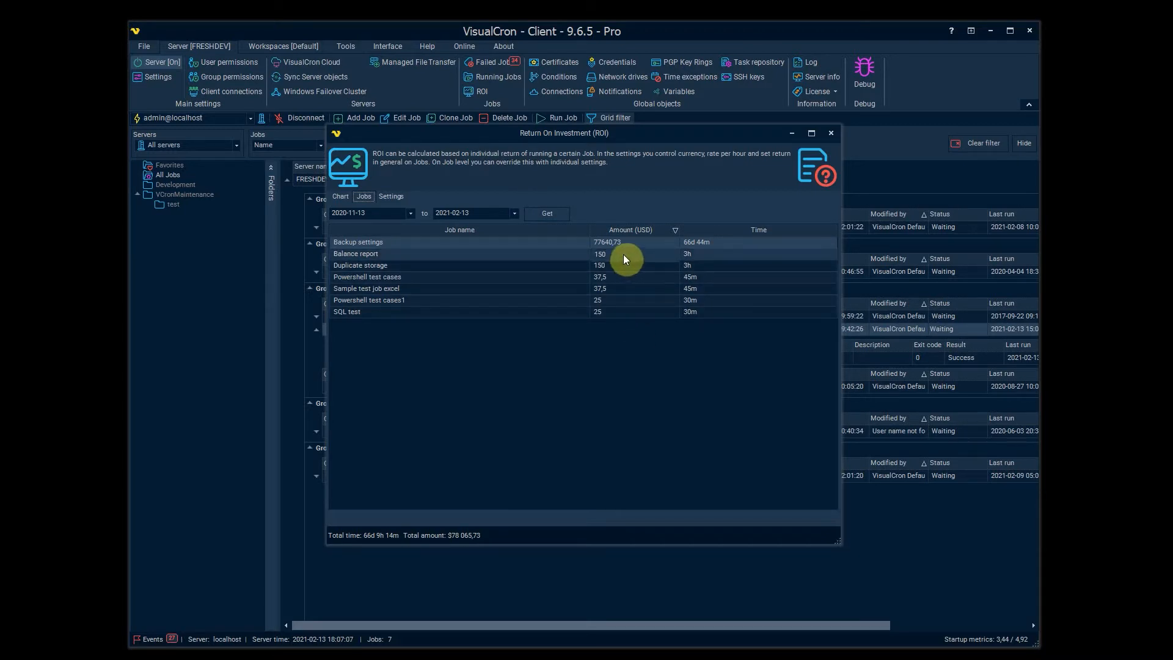
mouse_move(733, 265)
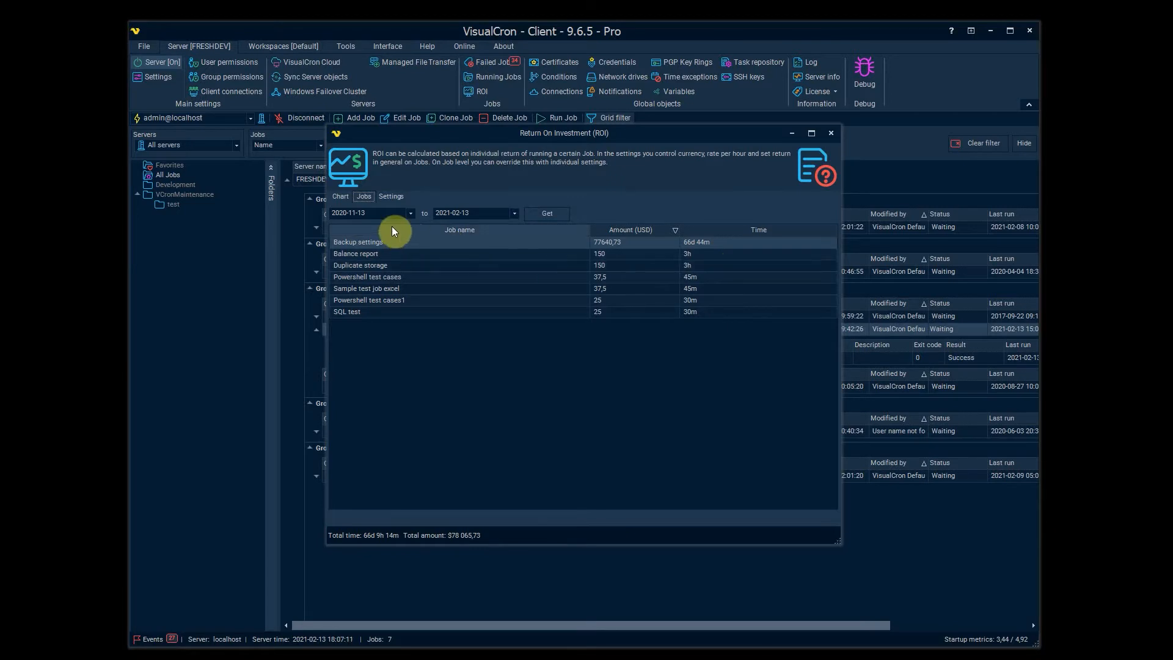
mouse_move(392, 213)
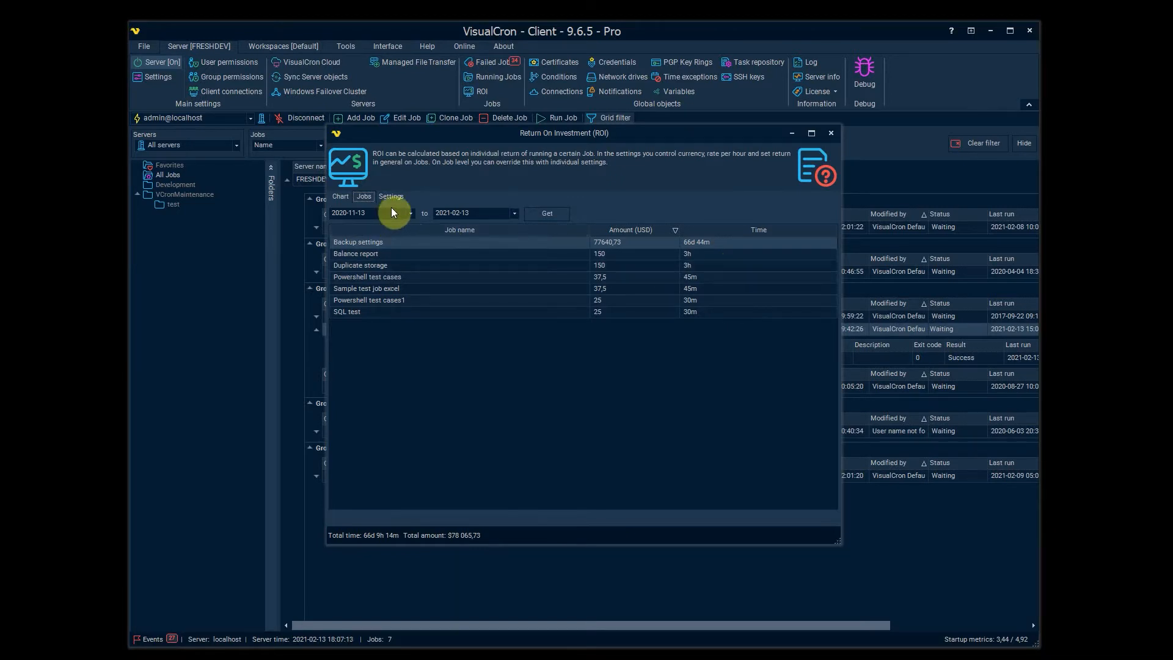
- Show the ROI Settings with USD currency, 00:01:00 default time and default rate 1
click(390, 195)
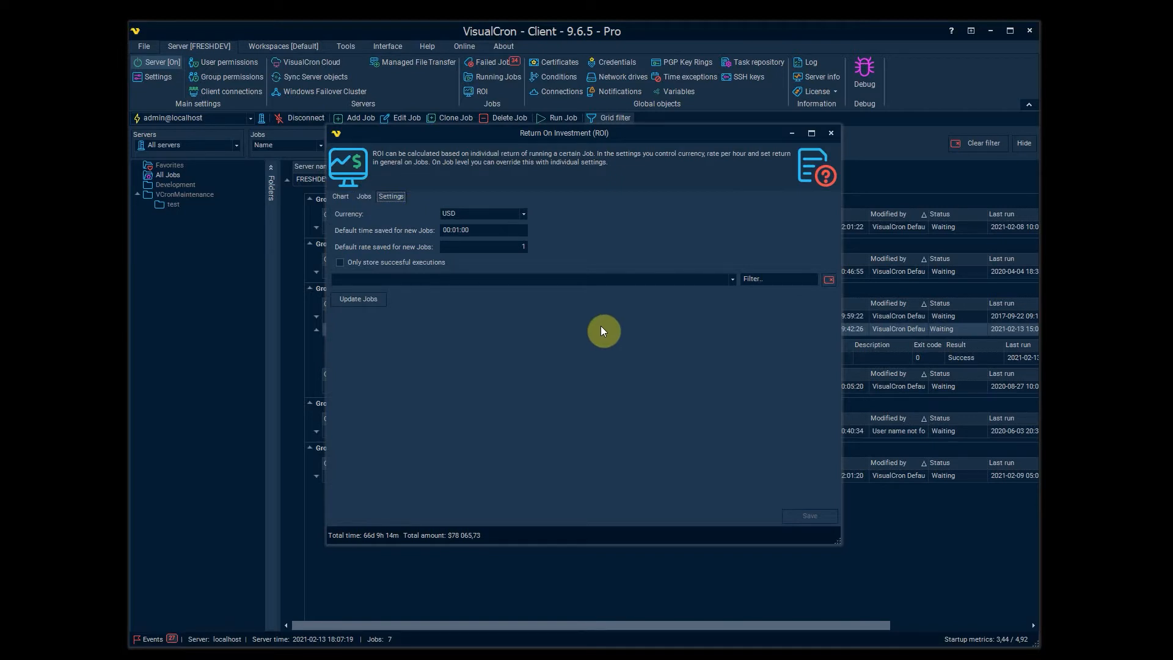
mouse_move(561, 222)
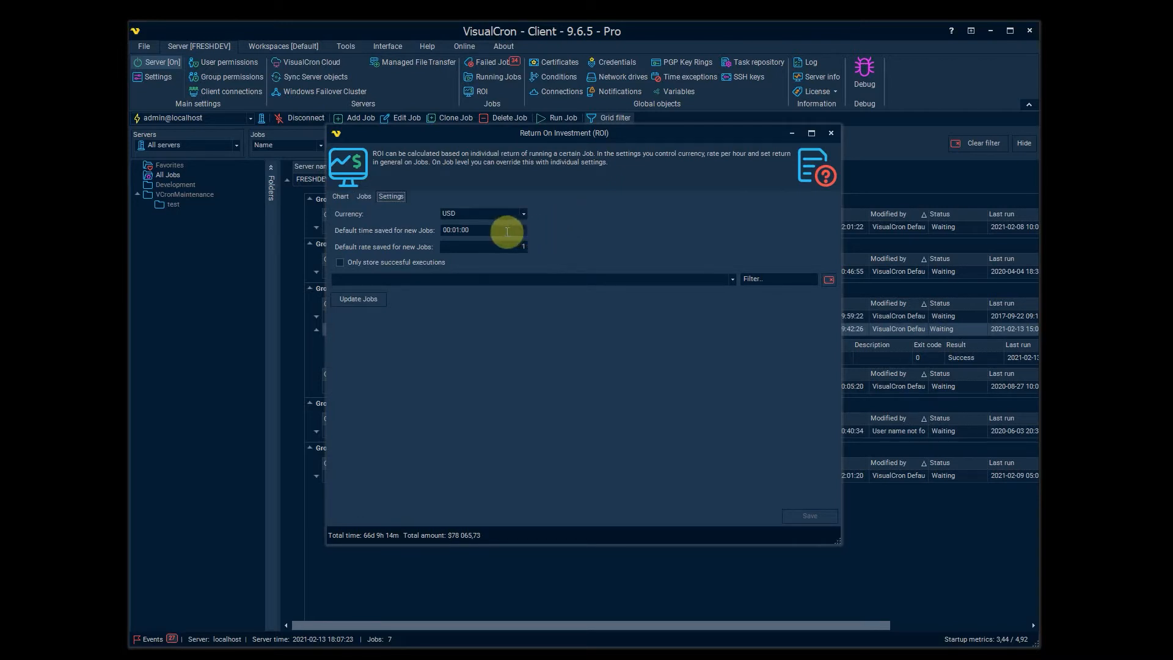
mouse_move(621, 248)
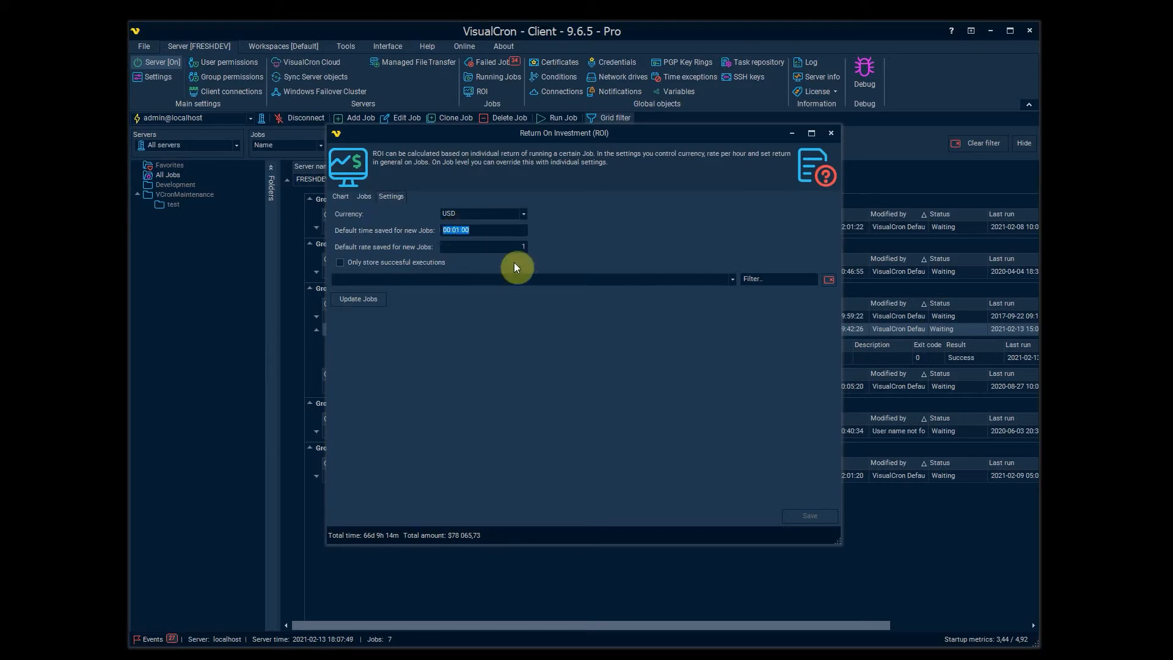
- Set the new-job defaults to 00:10:00 time saved and a rate of 60
text(00:100)
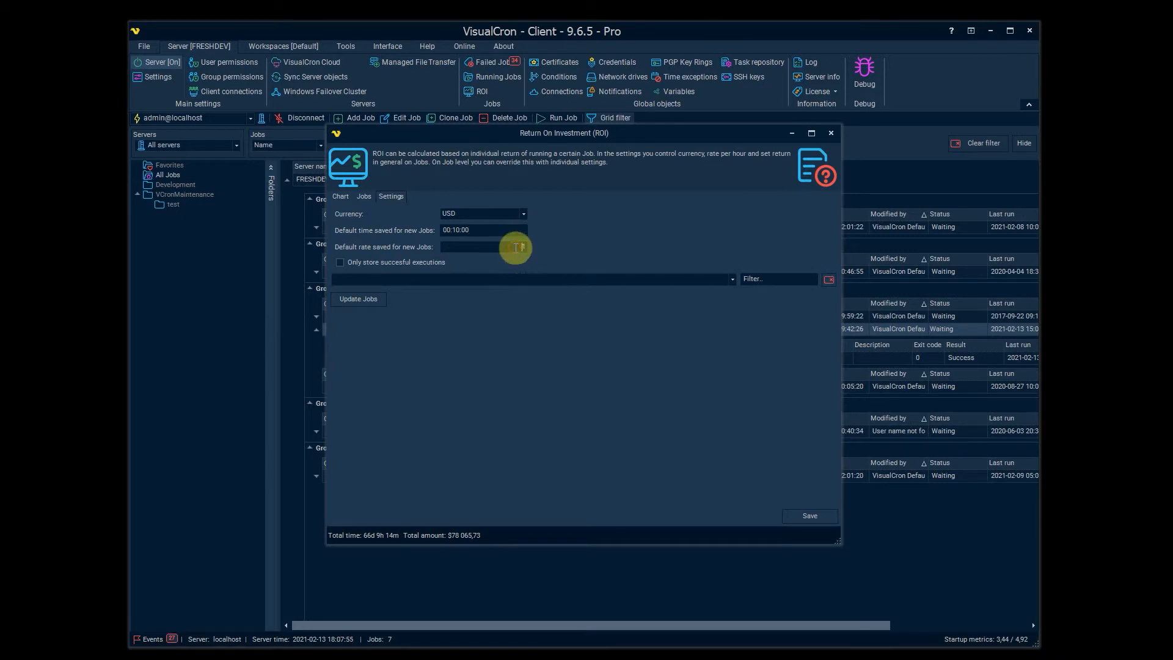
text(60)
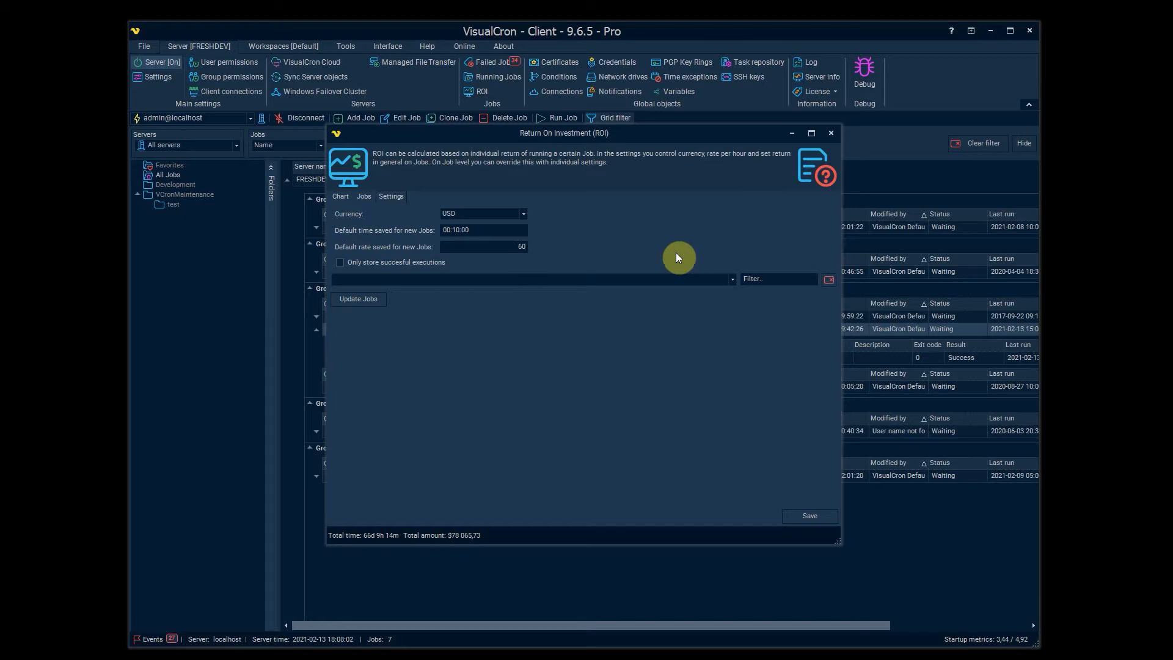
click(483, 245)
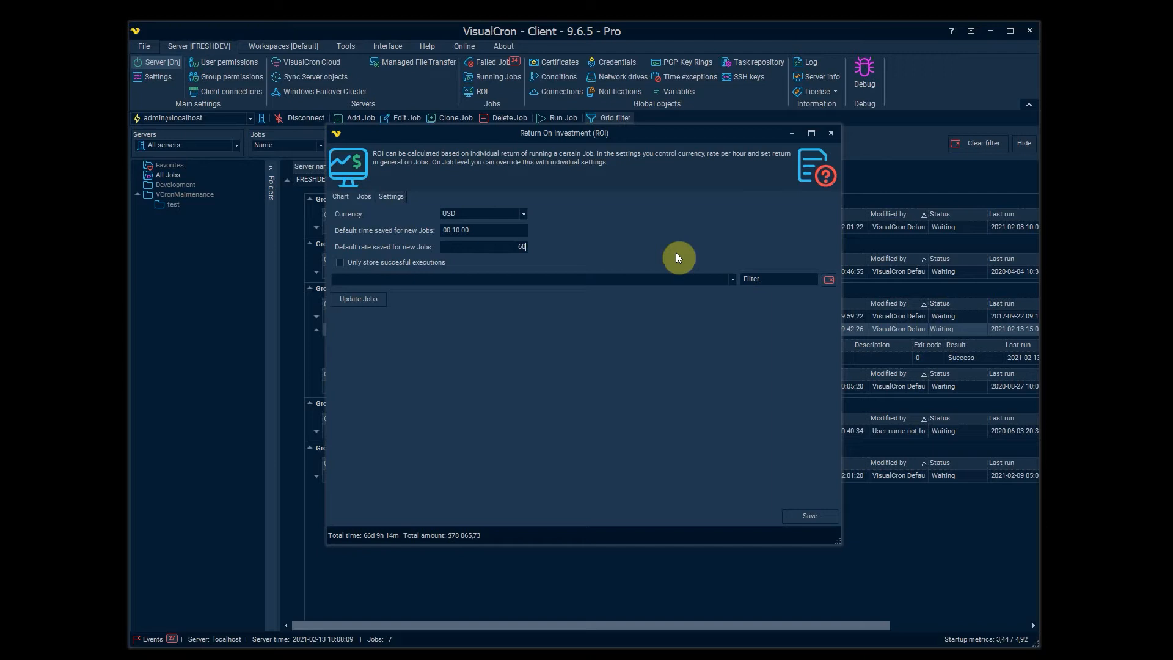
mouse_move(469, 269)
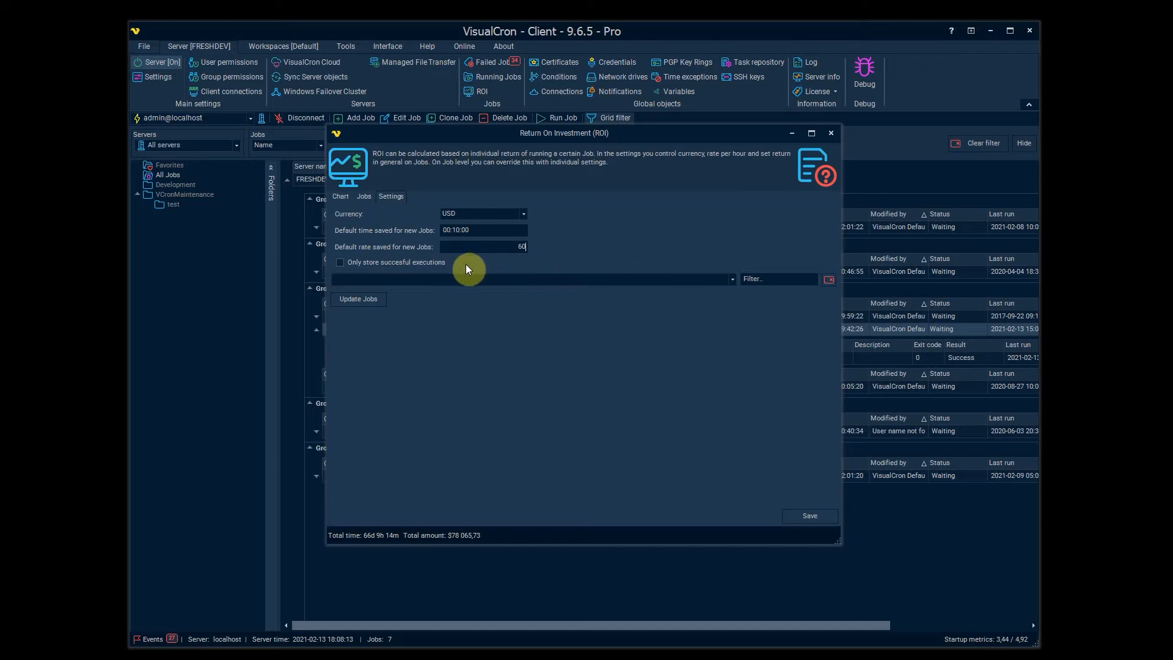
mouse_move(452, 267)
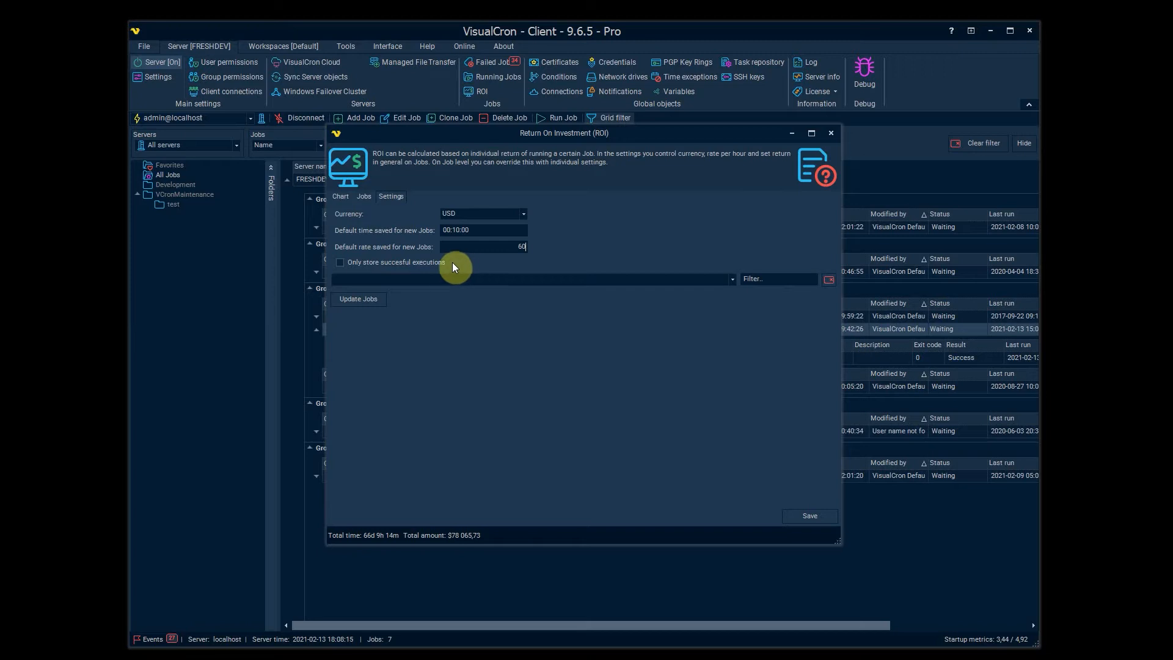
mouse_move(449, 265)
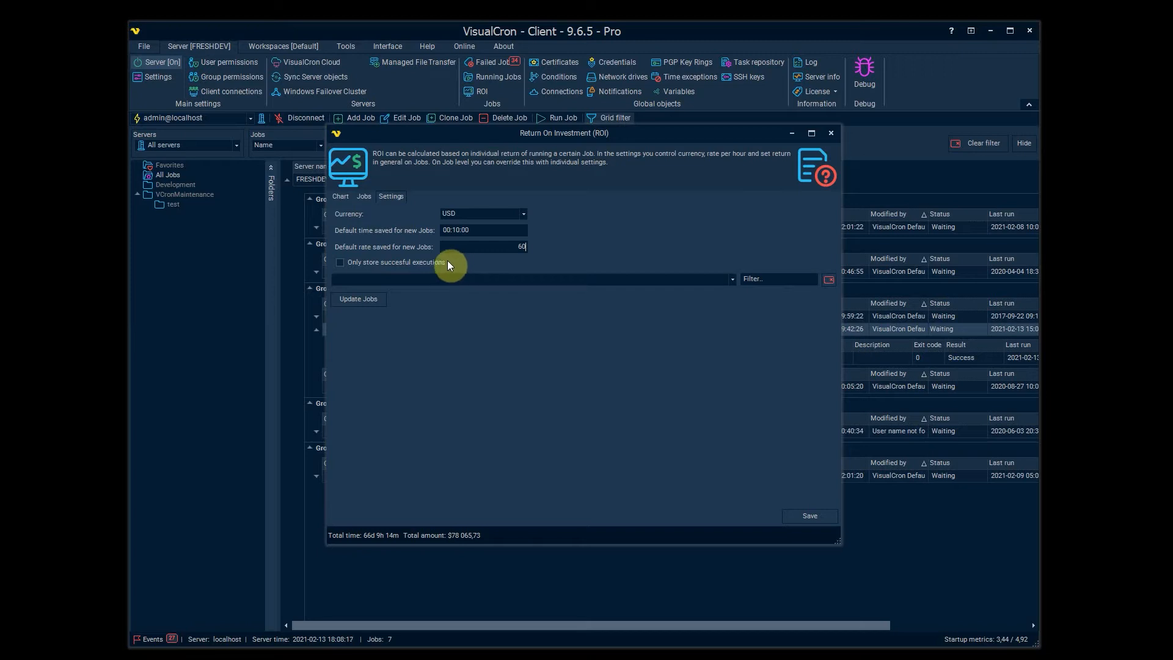
mouse_move(524, 265)
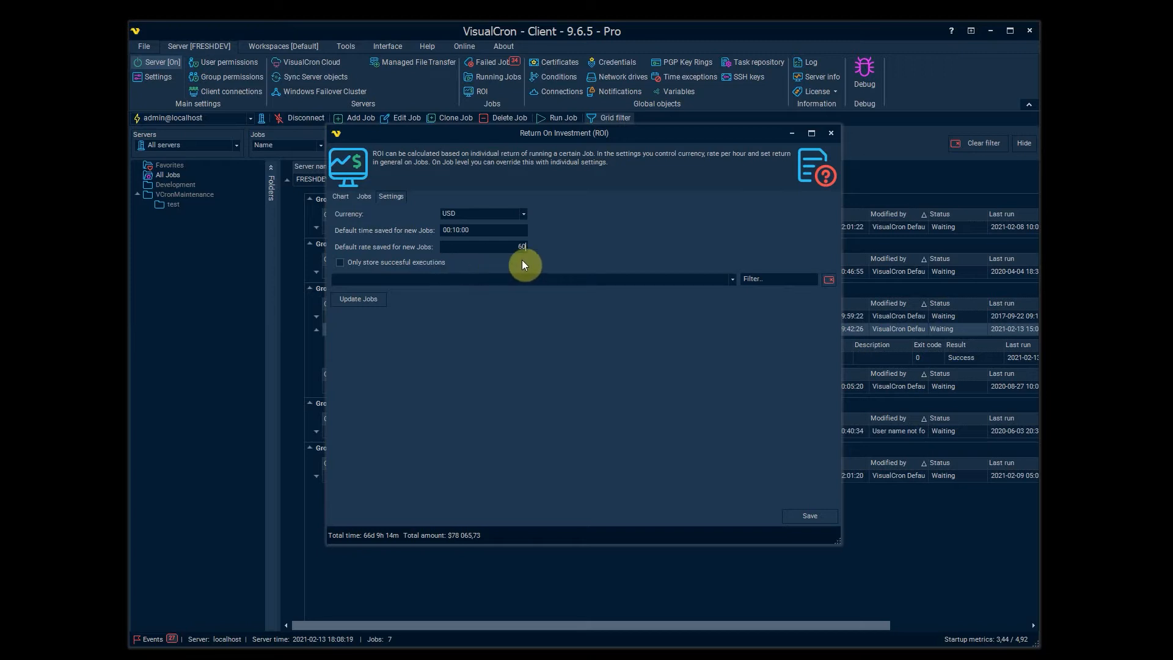
mouse_move(598, 257)
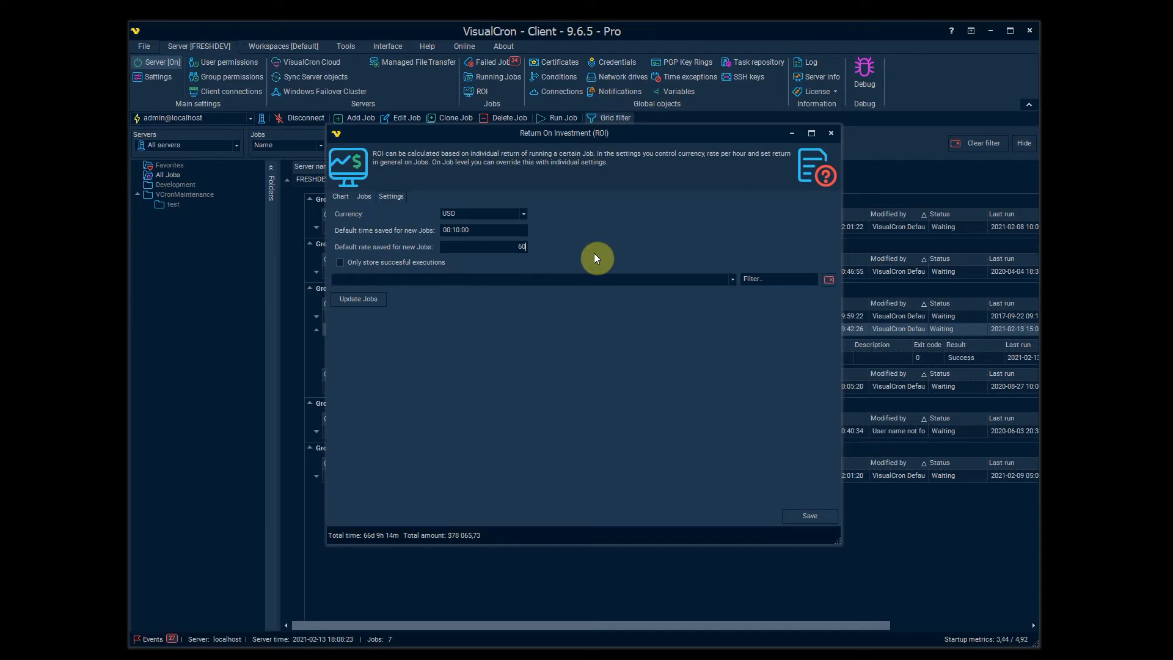
mouse_move(439, 272)
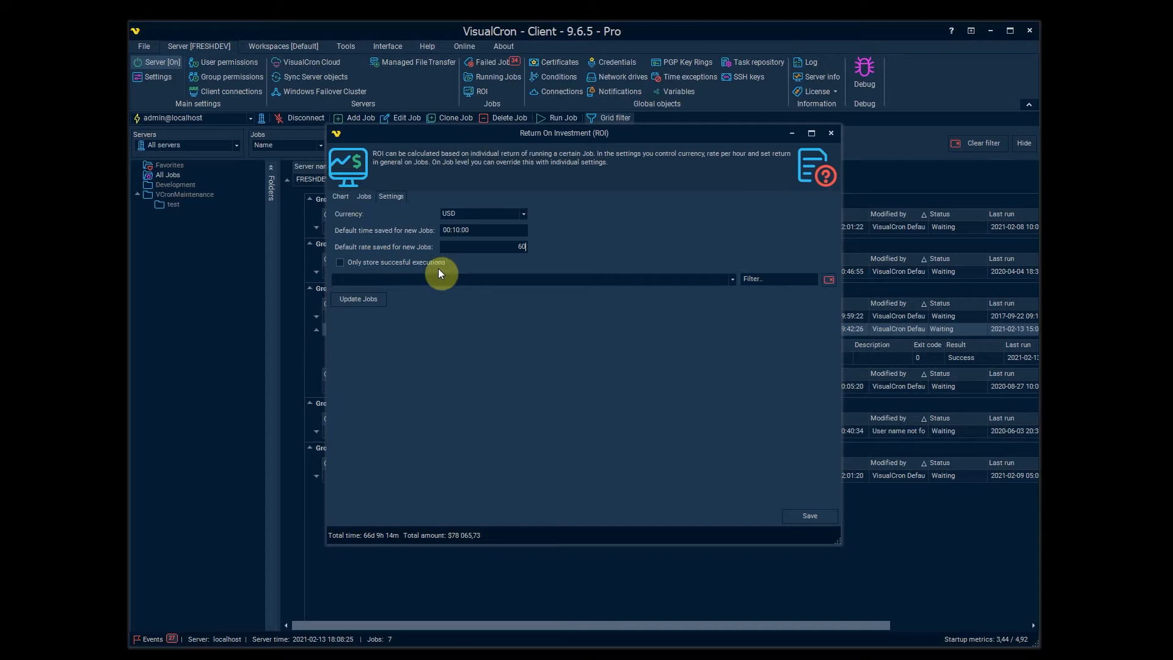
mouse_move(406, 267)
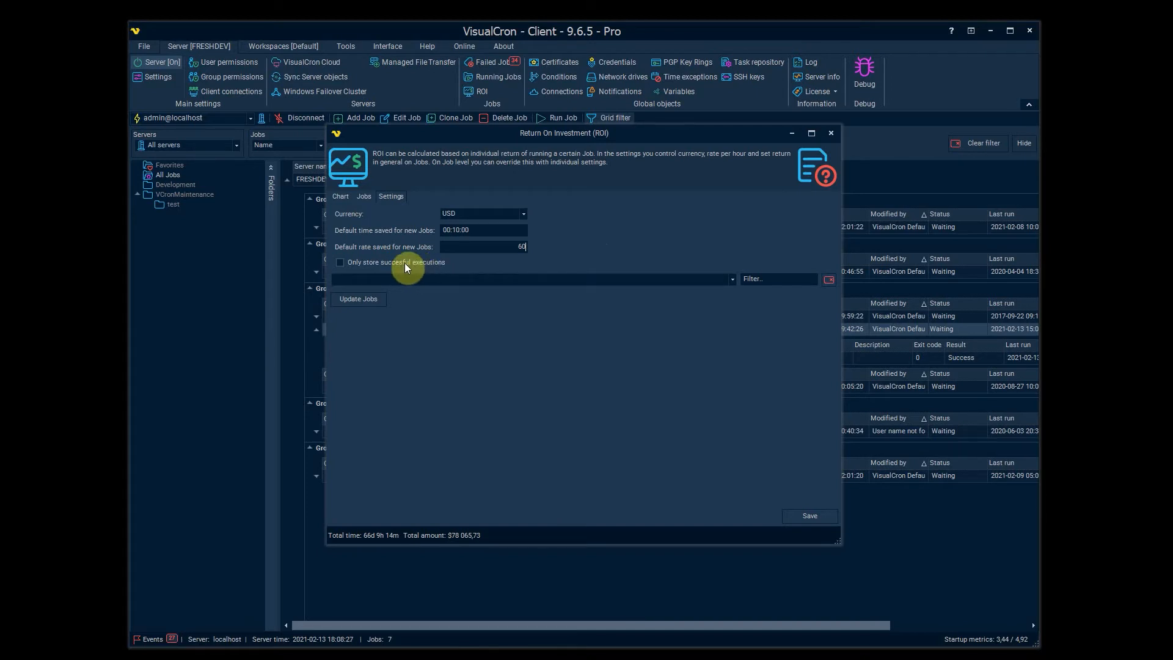
- Store ROI data only for successful executions
click(341, 261)
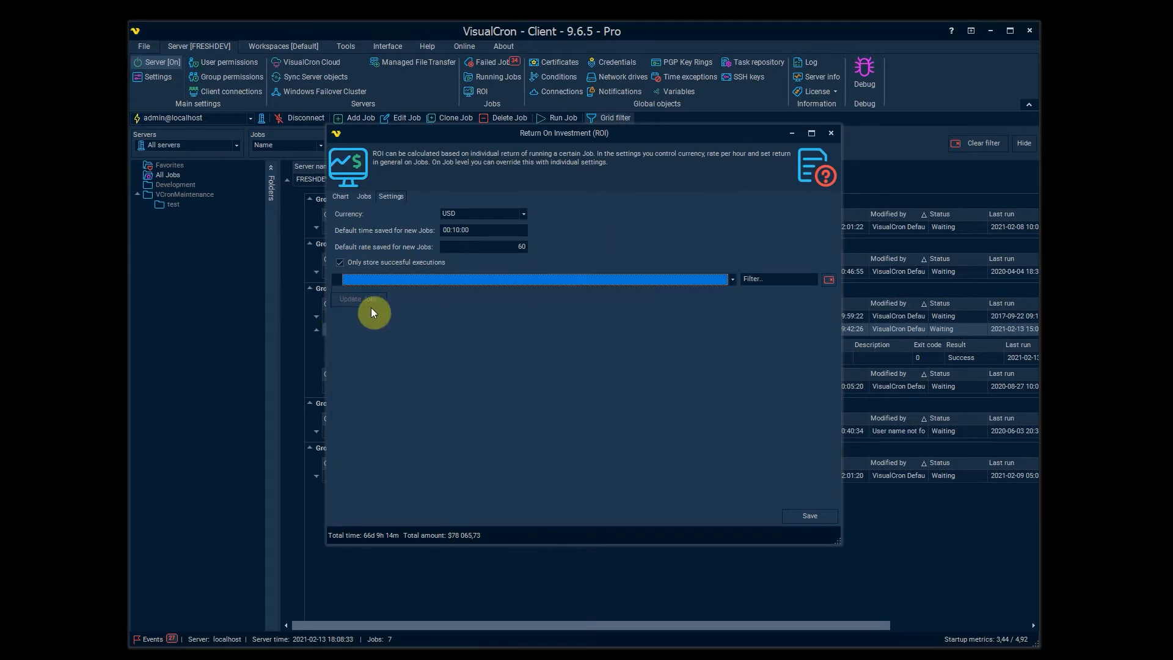
mouse_move(806, 146)
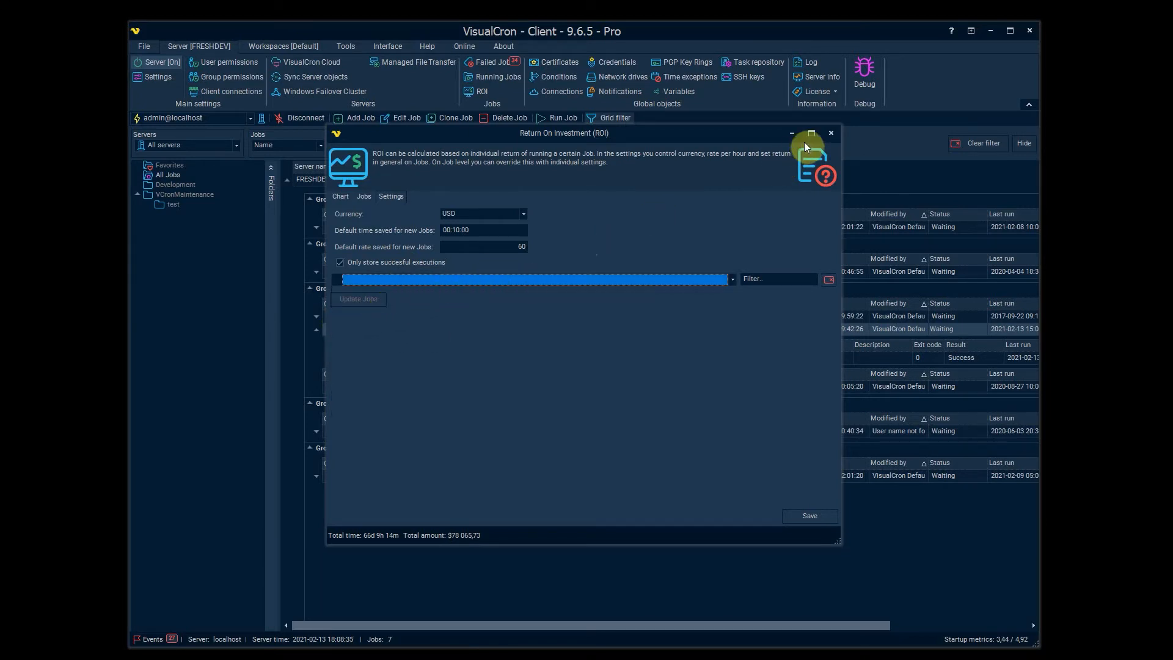
- Close the ROI window and show the Backup settings job's result output with its 2021-02-13 run
click(830, 133)
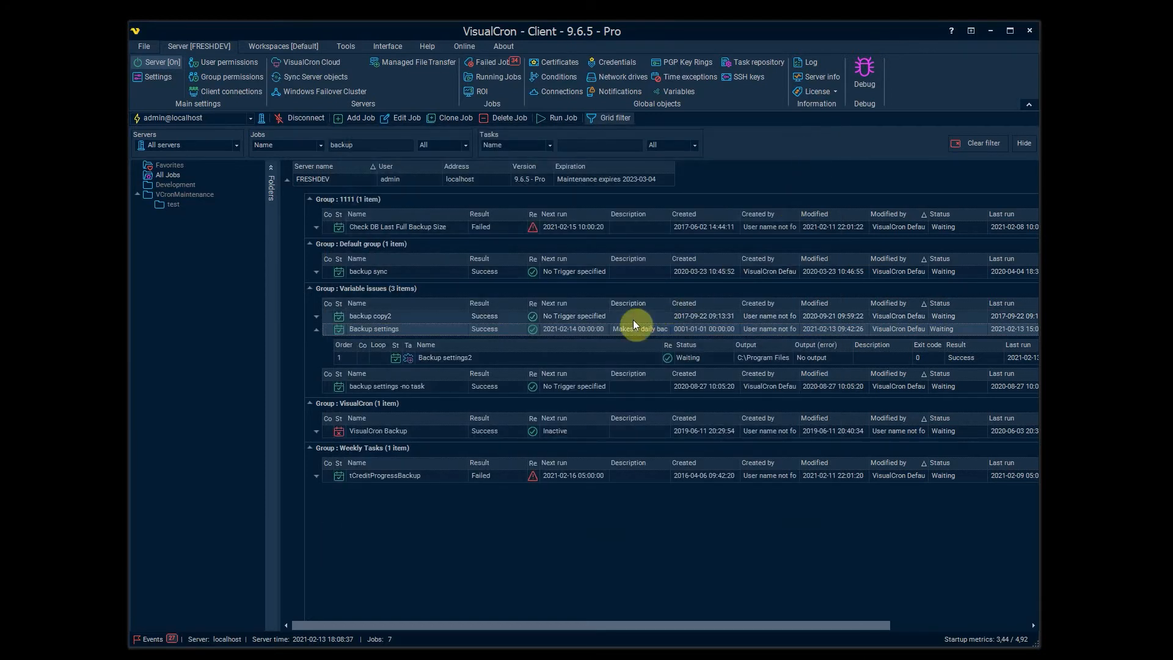
mouse_move(536, 332)
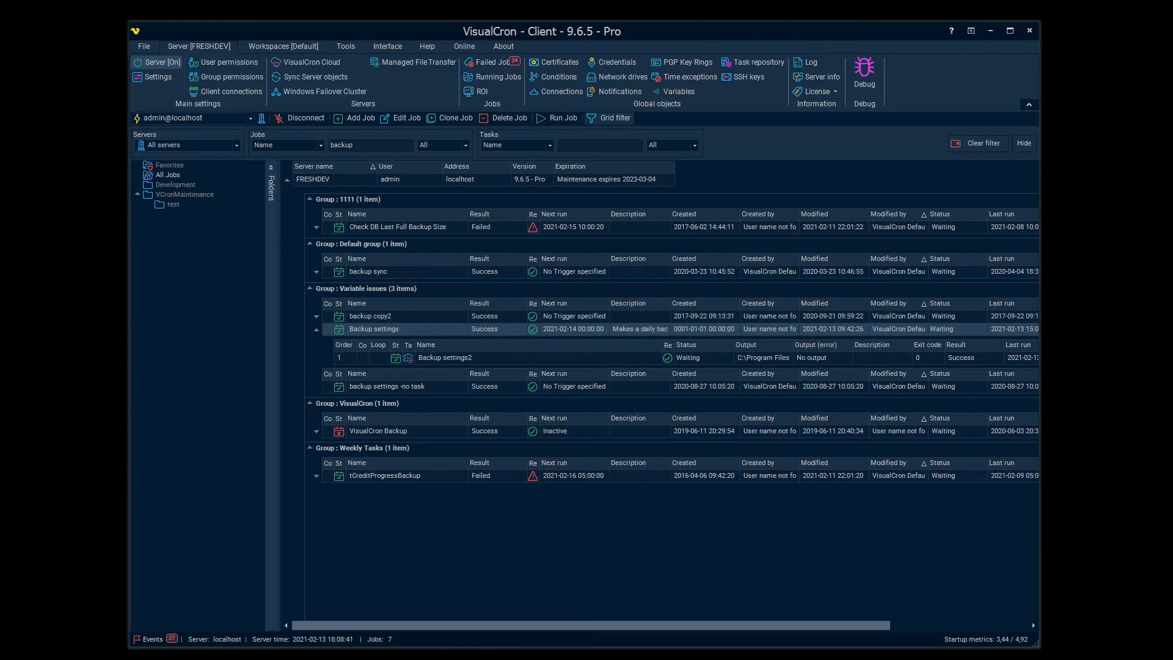
double_click(374, 329)
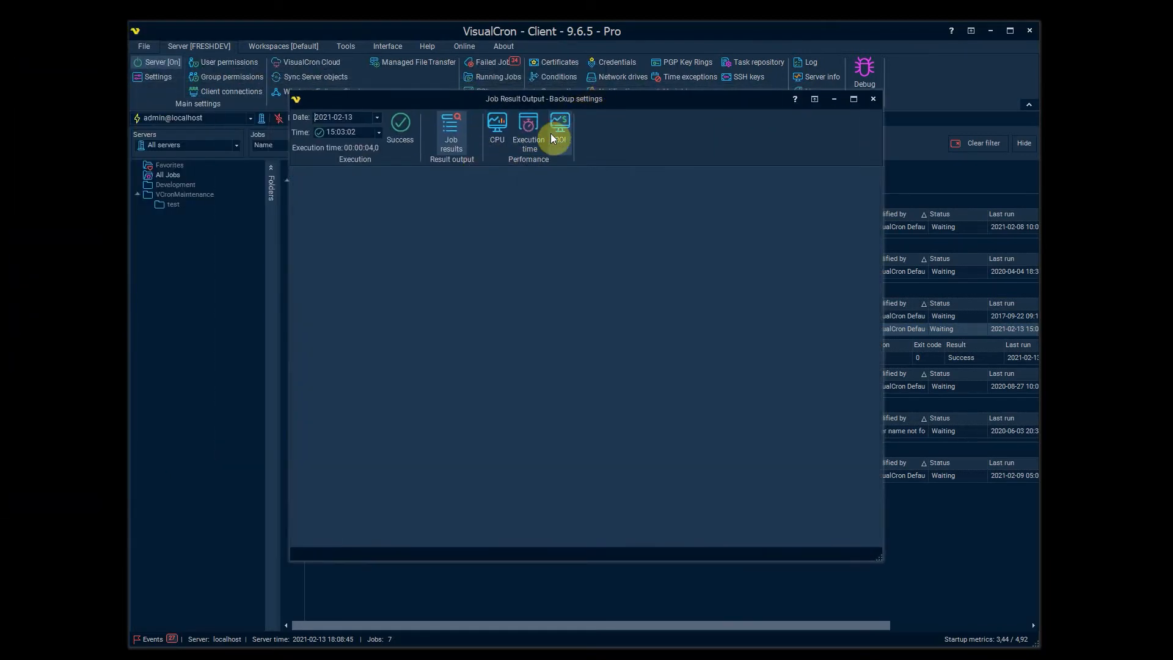
click(559, 127)
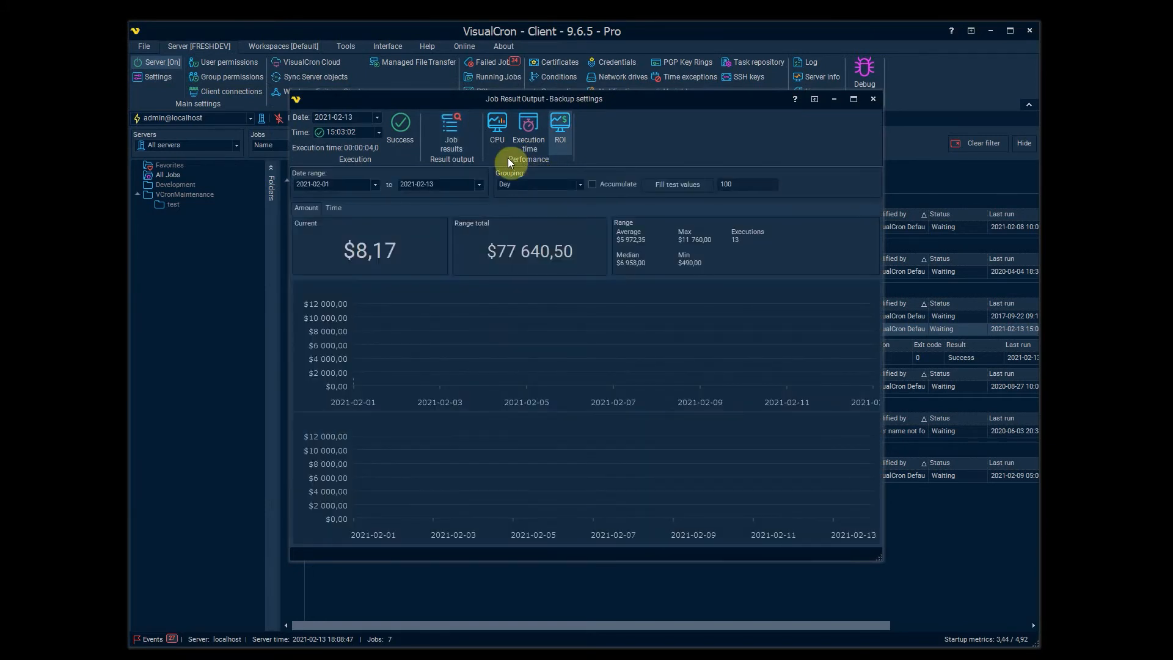
click(378, 132)
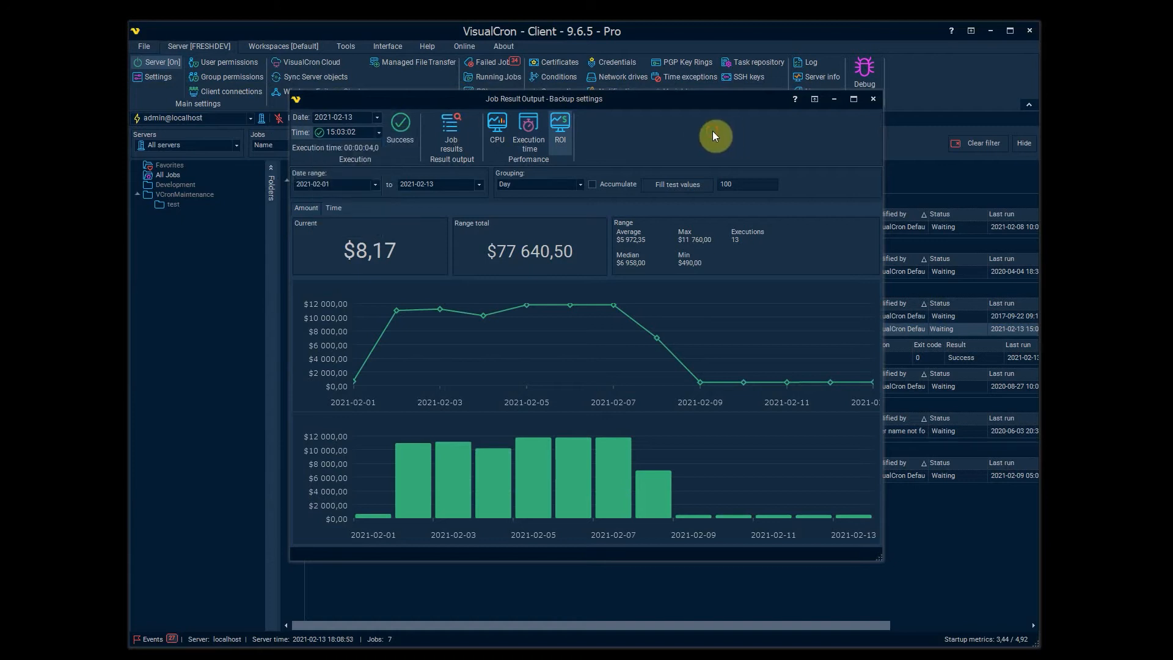
click(377, 132)
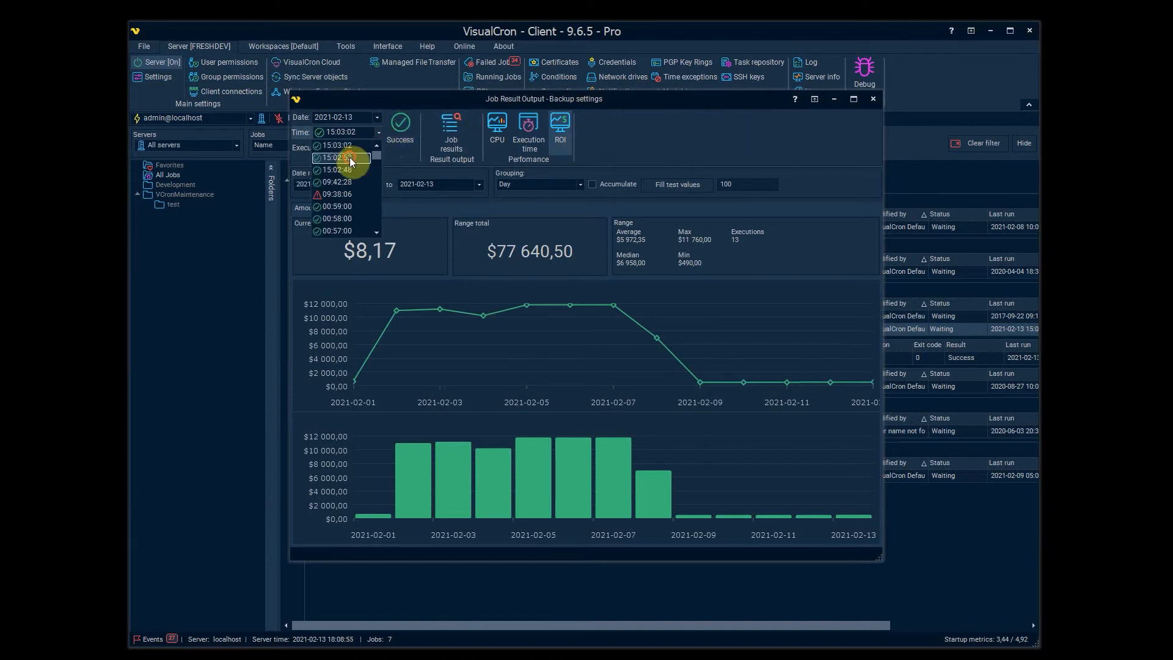
click(335, 157)
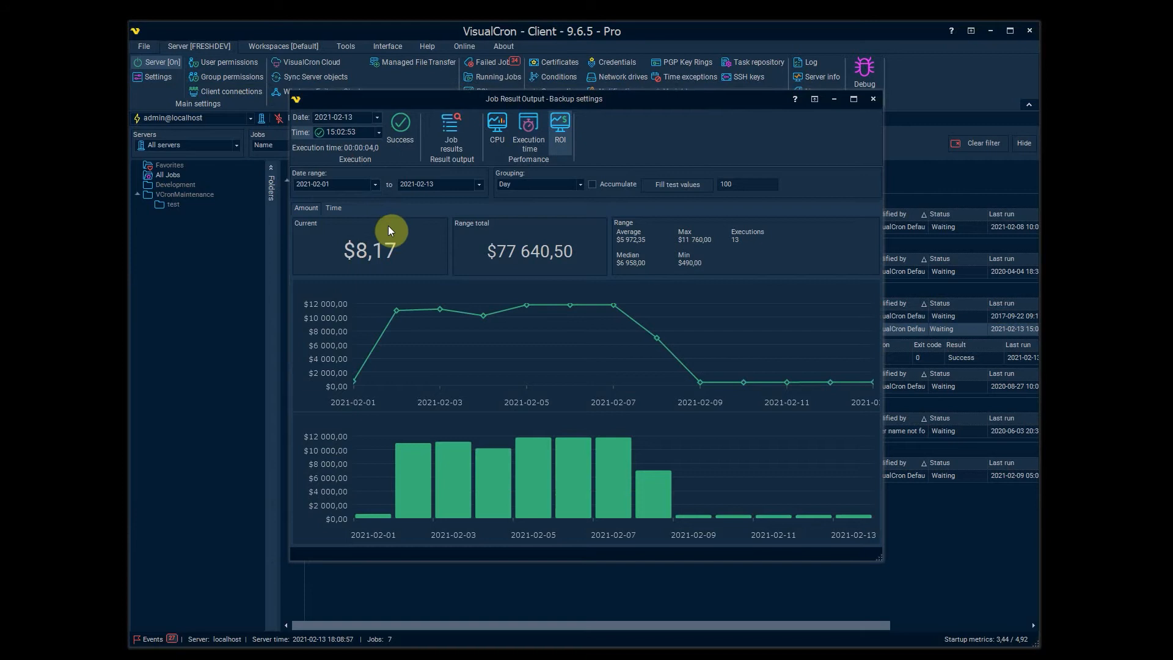
mouse_move(395, 236)
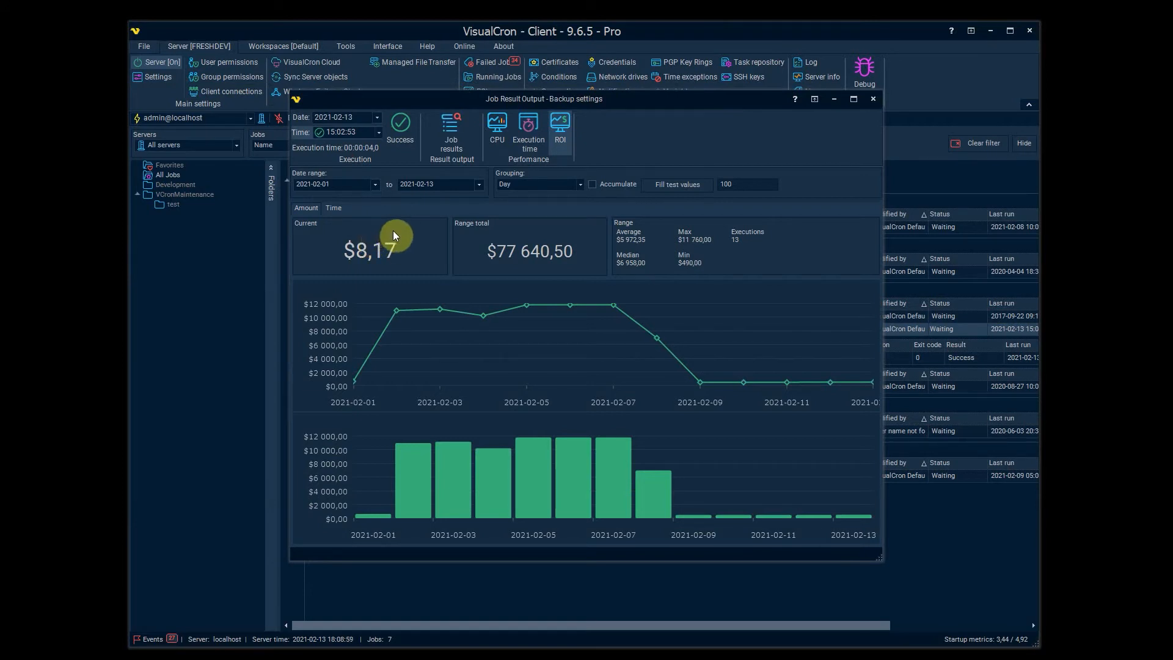
mouse_move(420, 257)
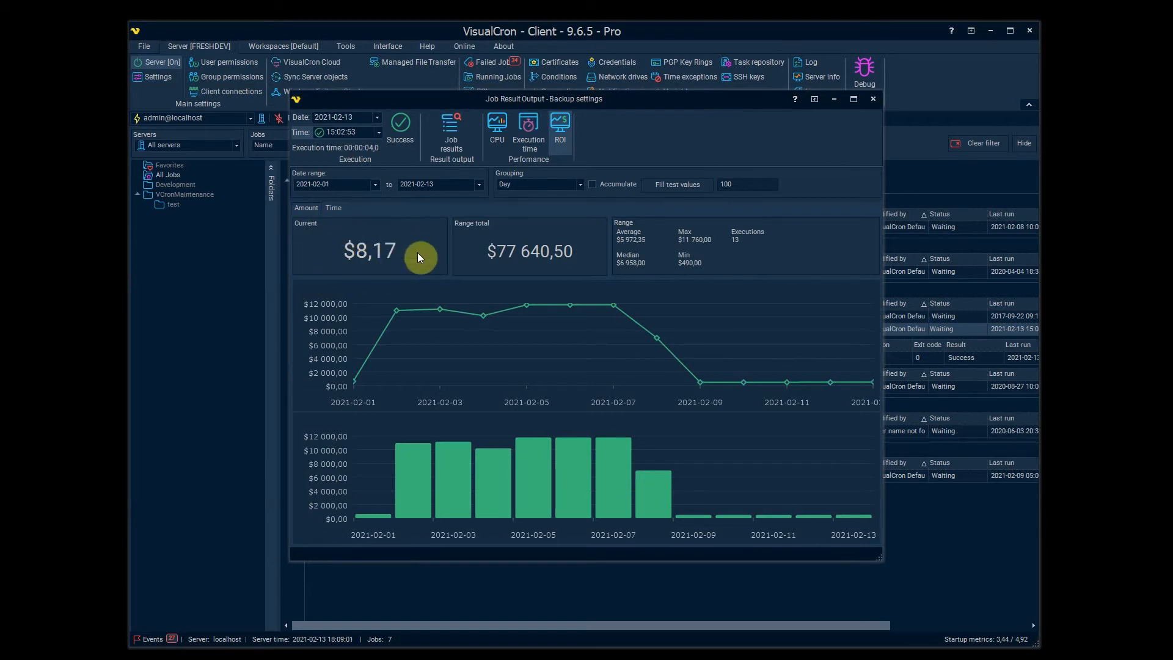
mouse_move(351, 226)
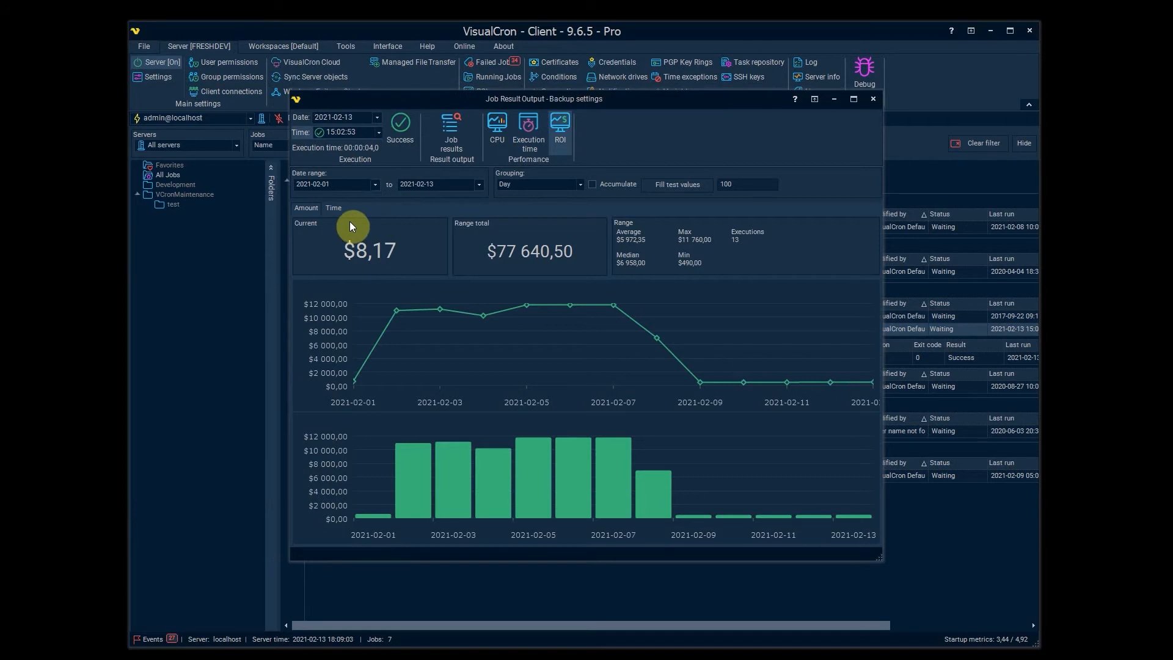
mouse_move(363, 223)
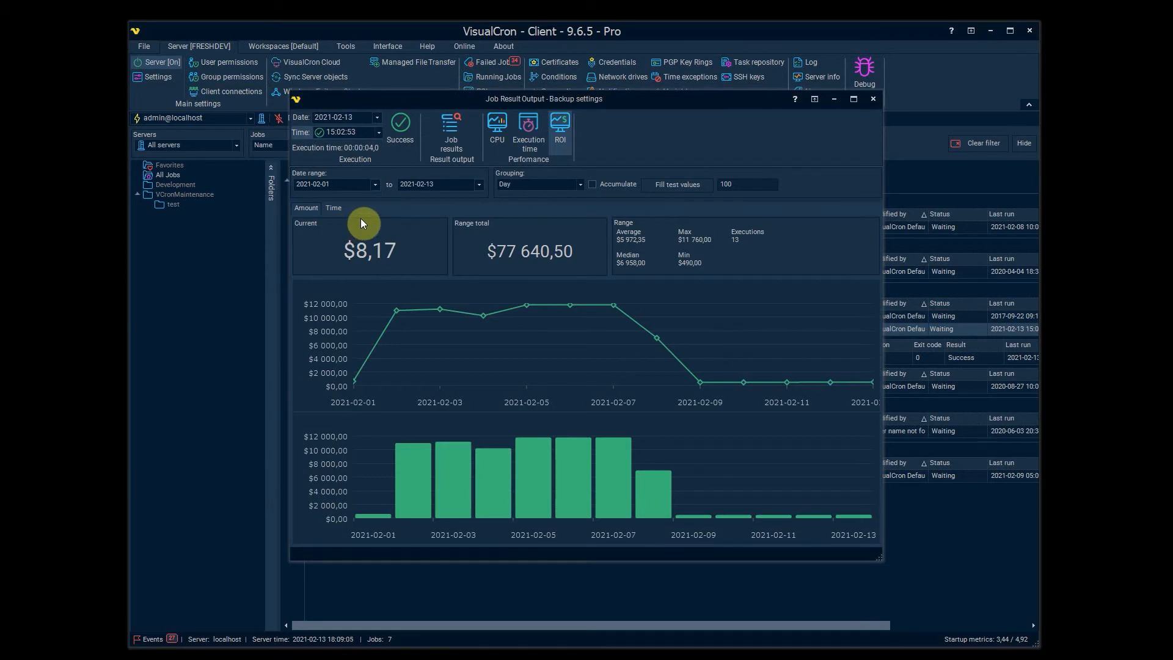
mouse_move(370, 225)
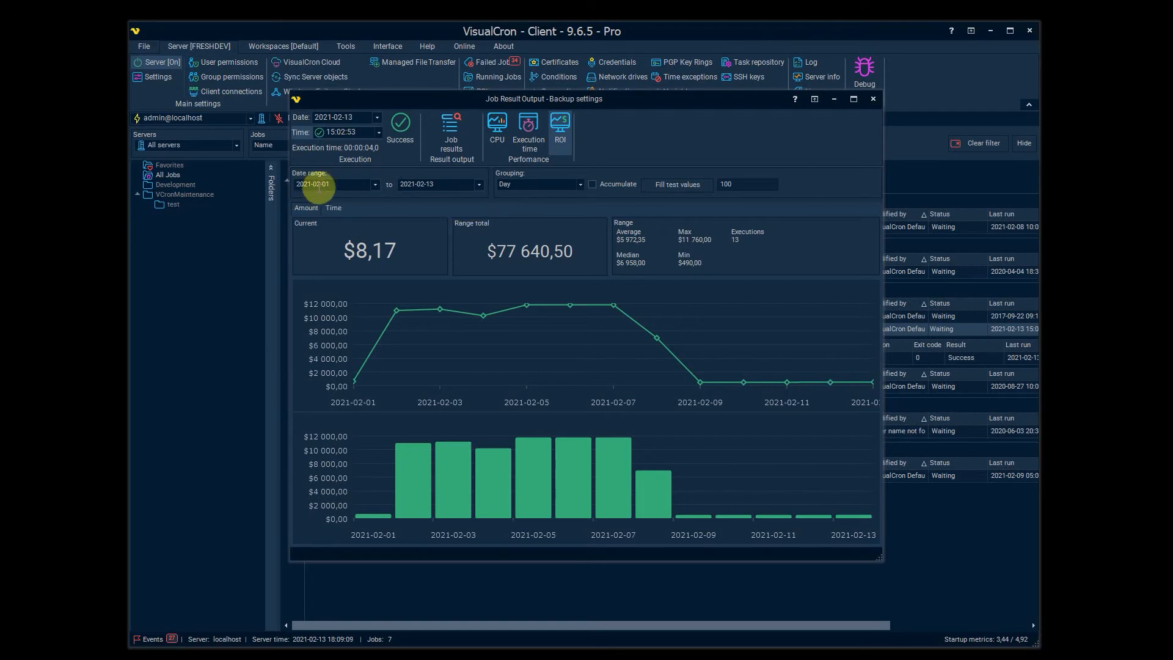
mouse_move(584, 267)
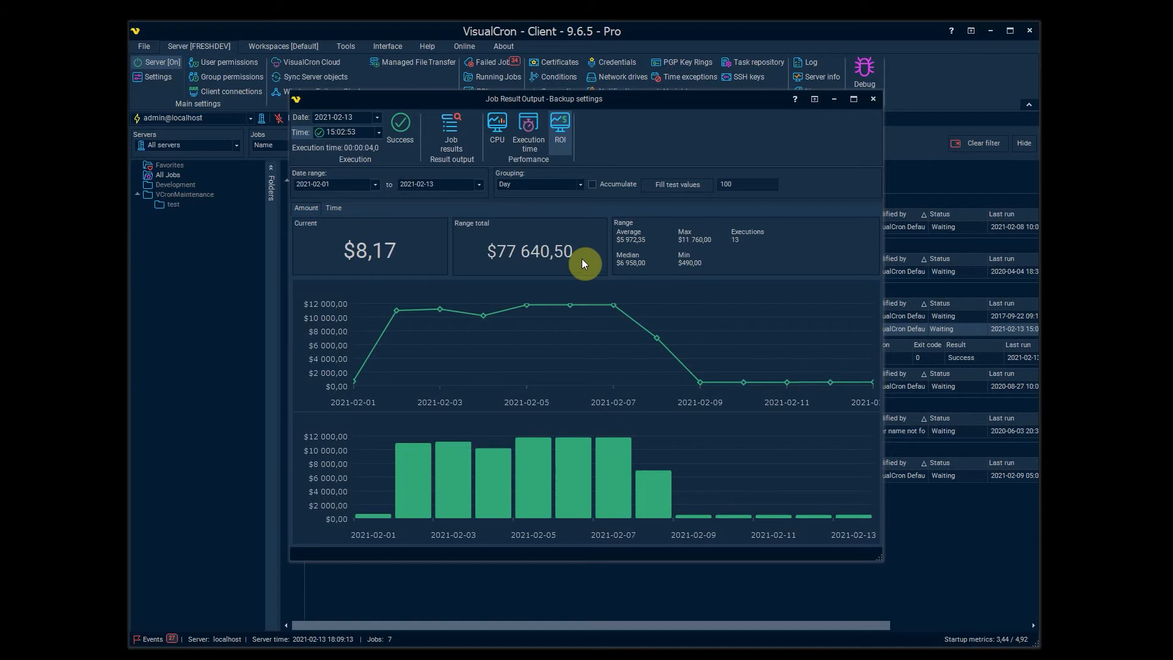
mouse_move(812, 245)
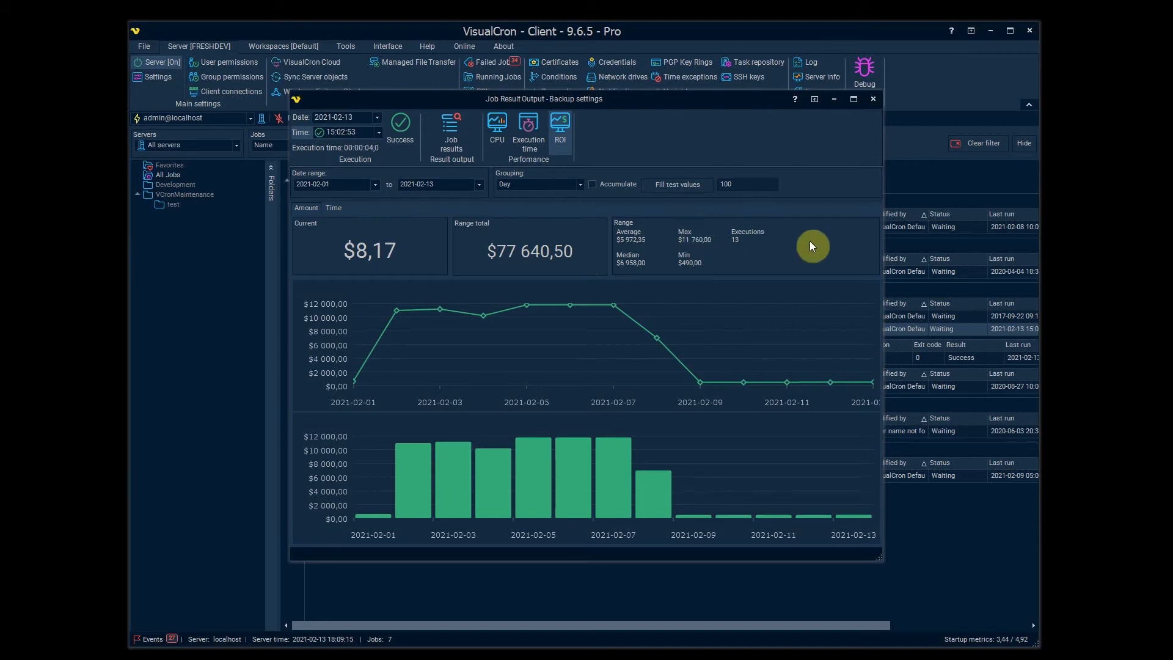
mouse_move(602, 237)
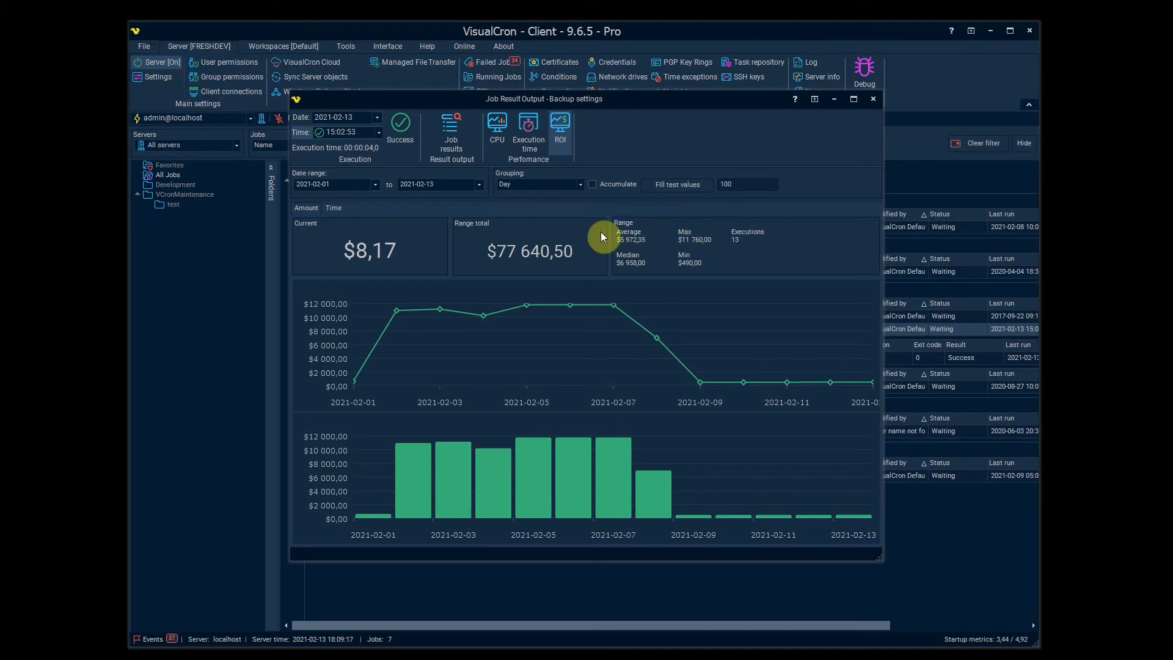
mouse_move(648, 255)
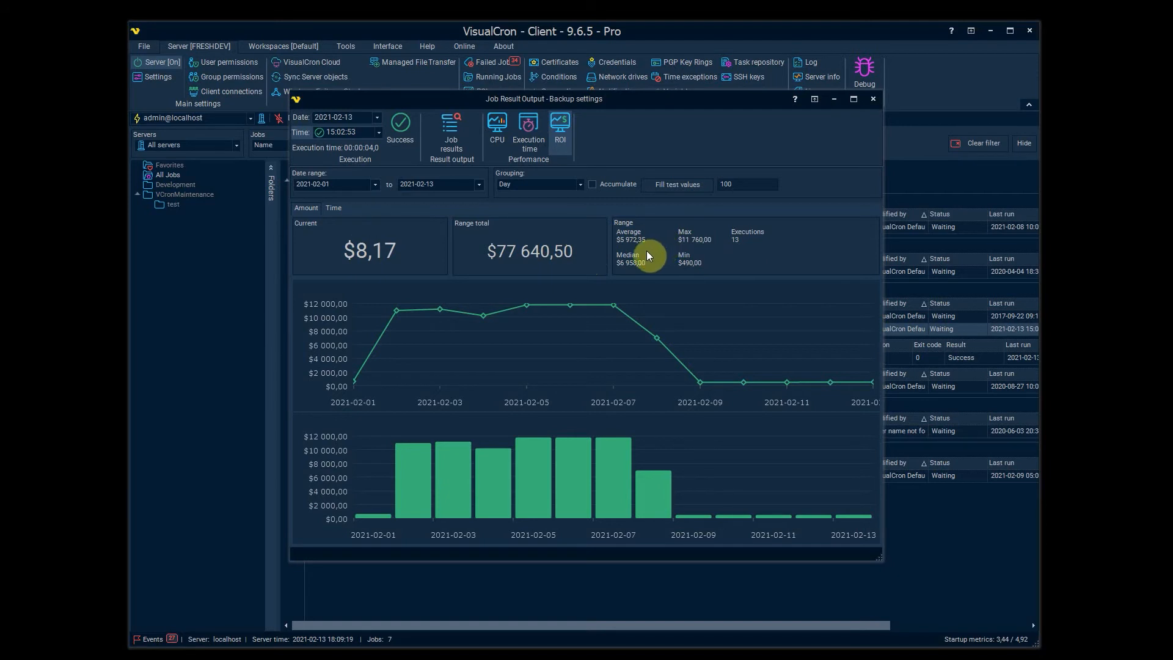
mouse_move(679, 272)
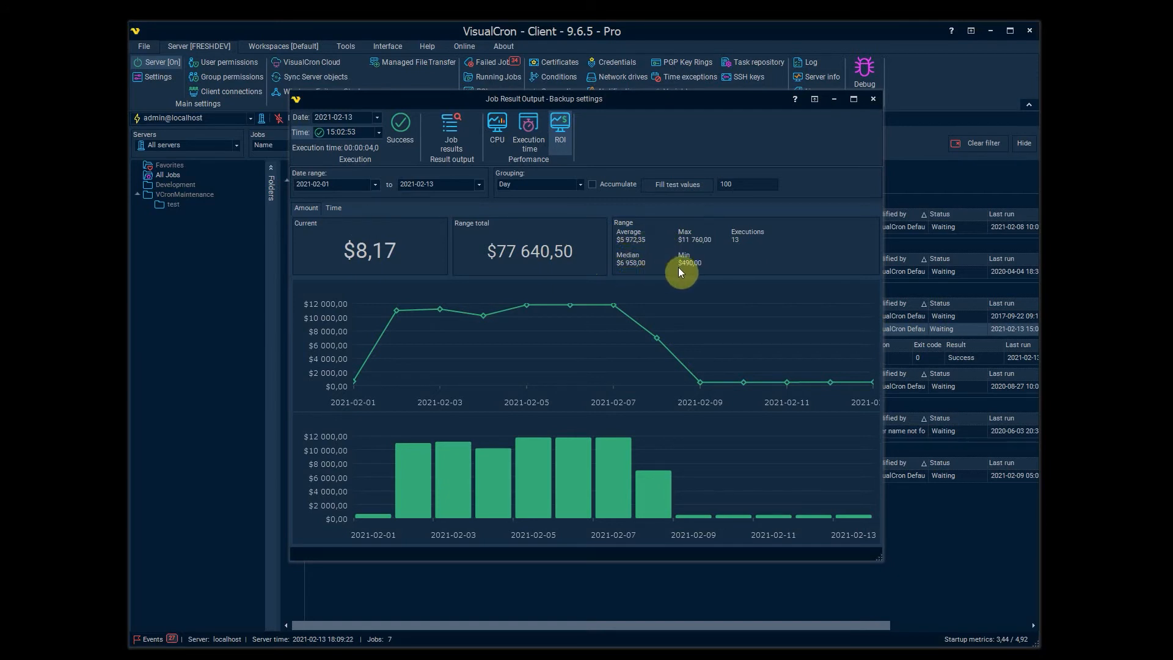
mouse_move(712, 268)
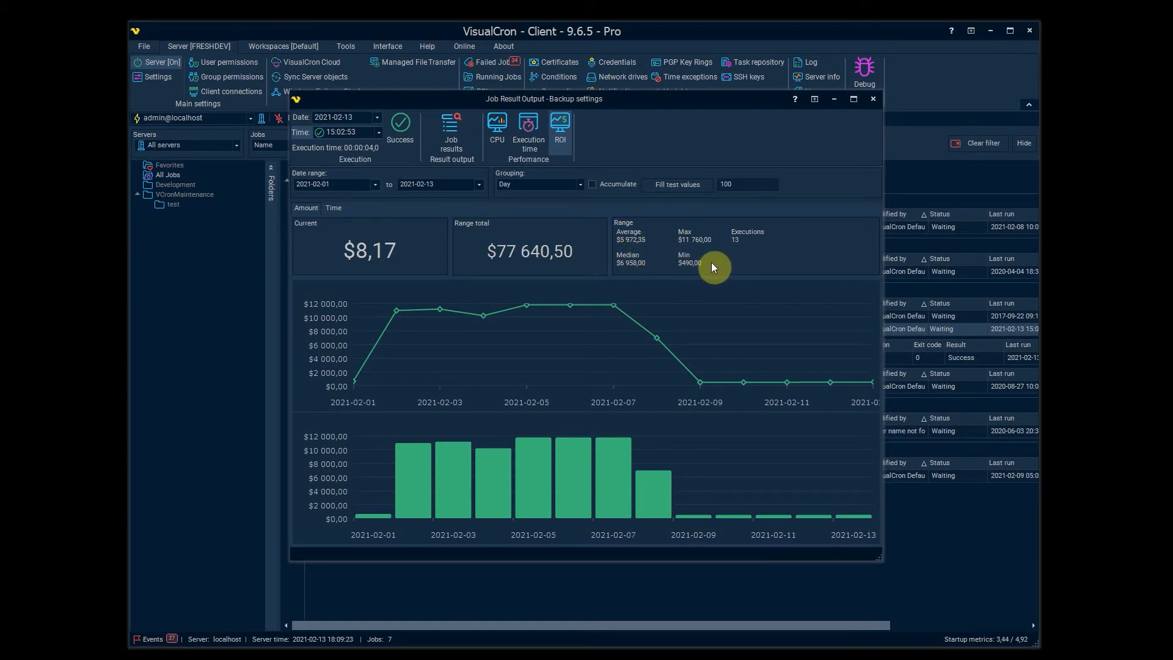
mouse_move(655, 226)
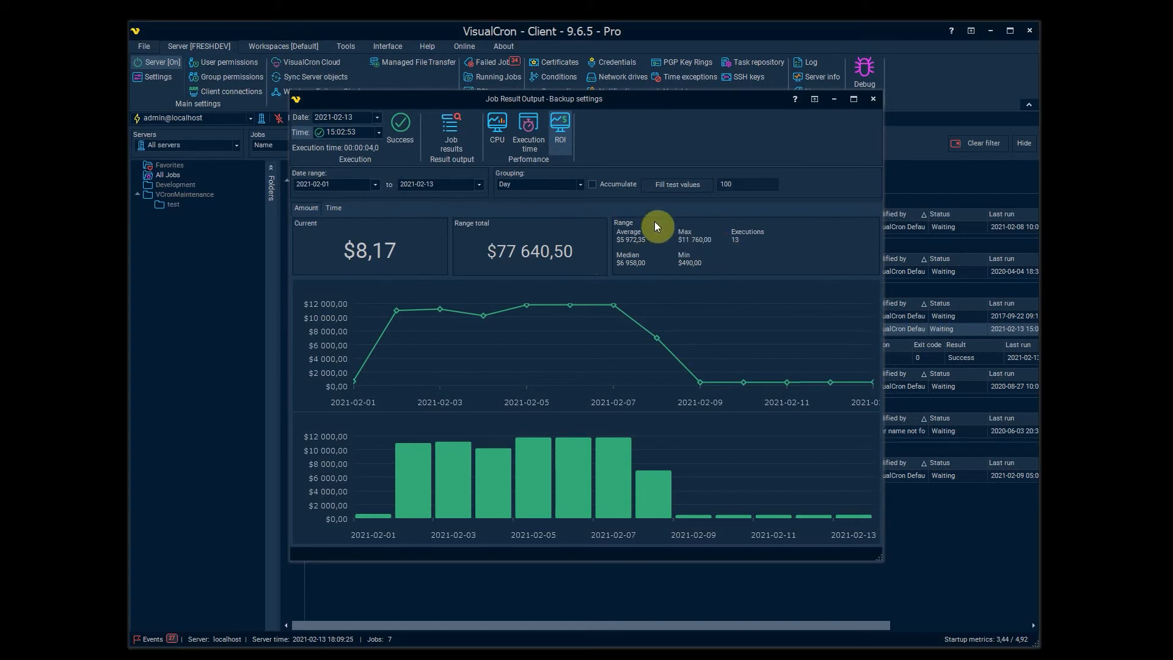
mouse_move(566, 188)
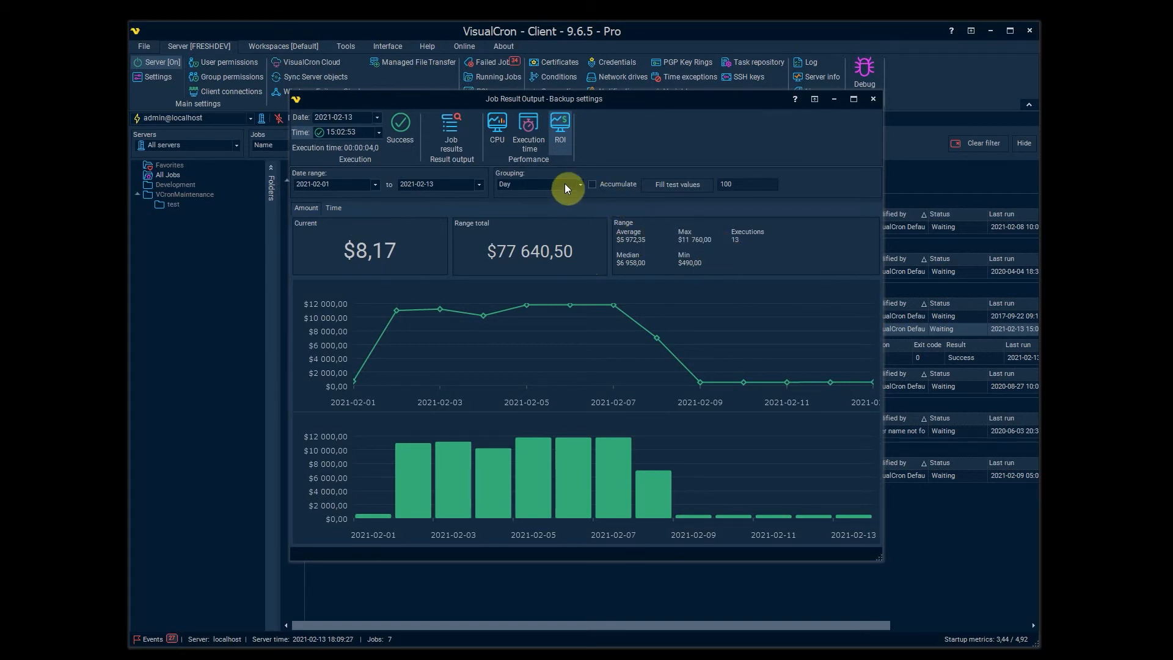
- Group the Backup settings ROI charts by day with Accumulate on, climbing to about $77 640
click(579, 184)
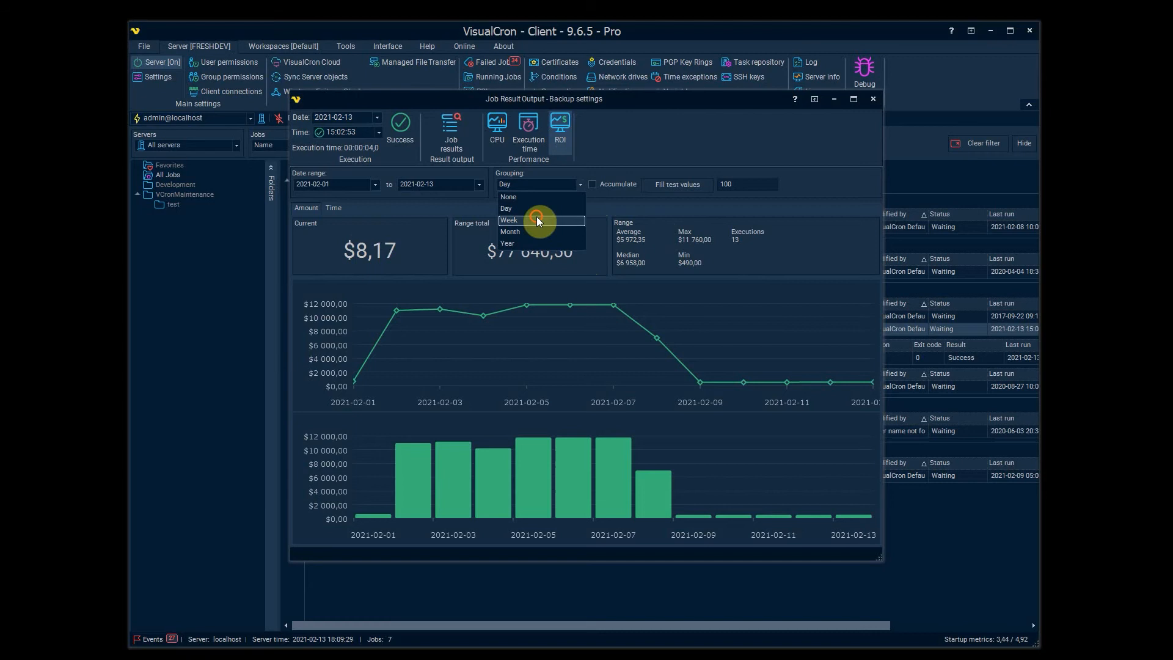
click(508, 220)
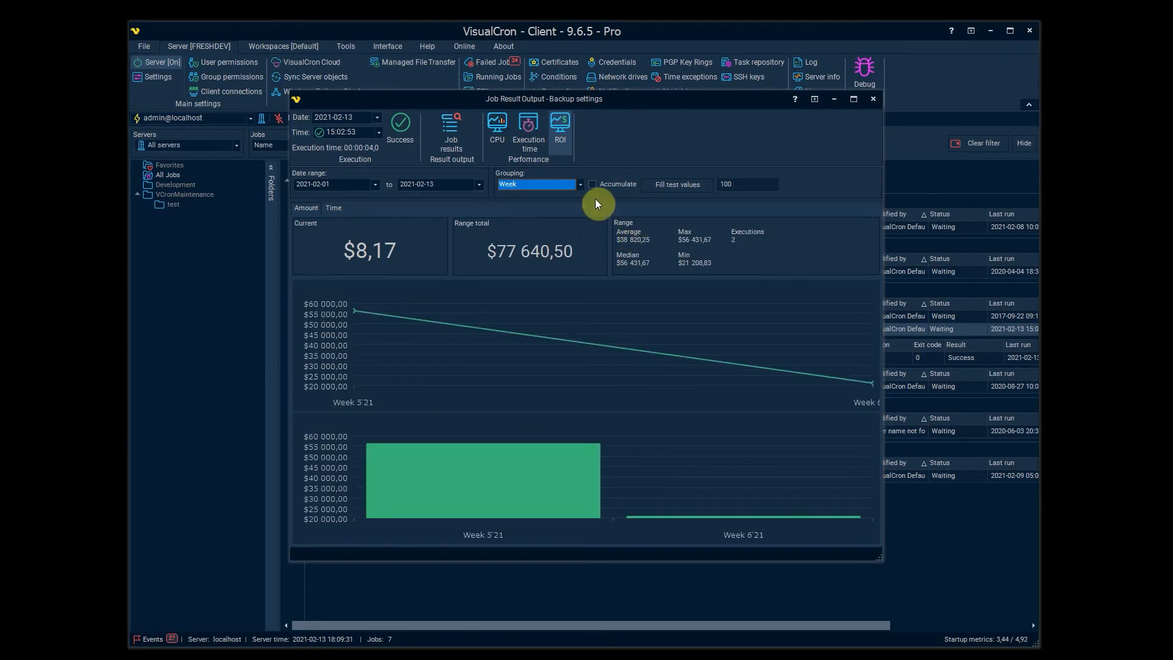
click(535, 185)
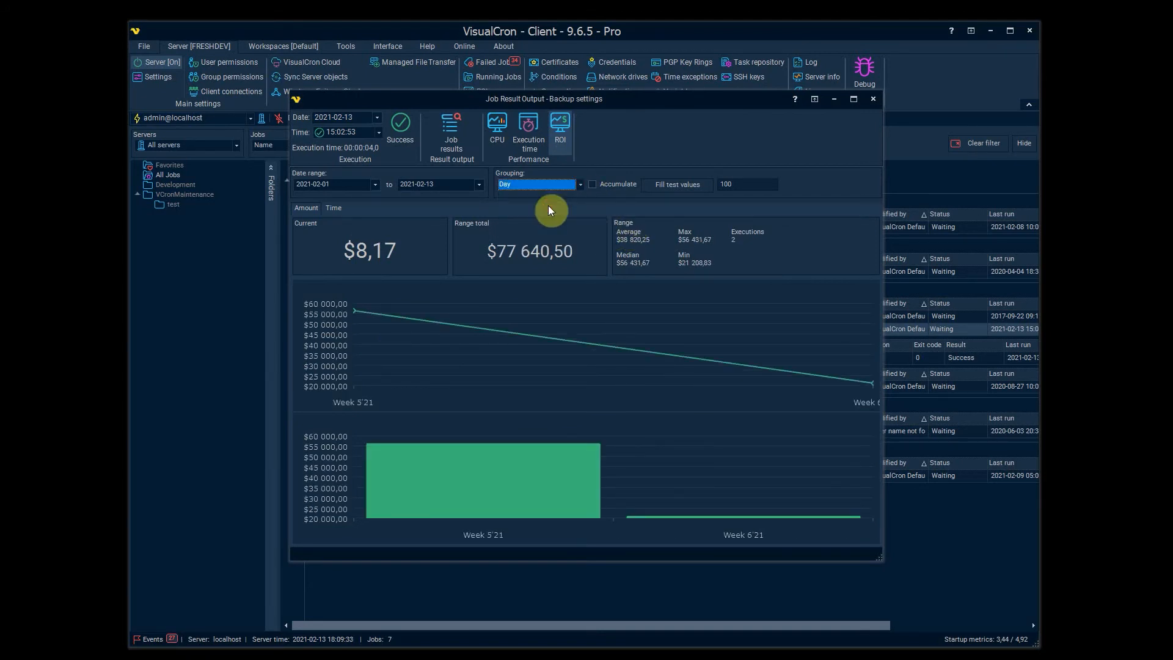
click(591, 185)
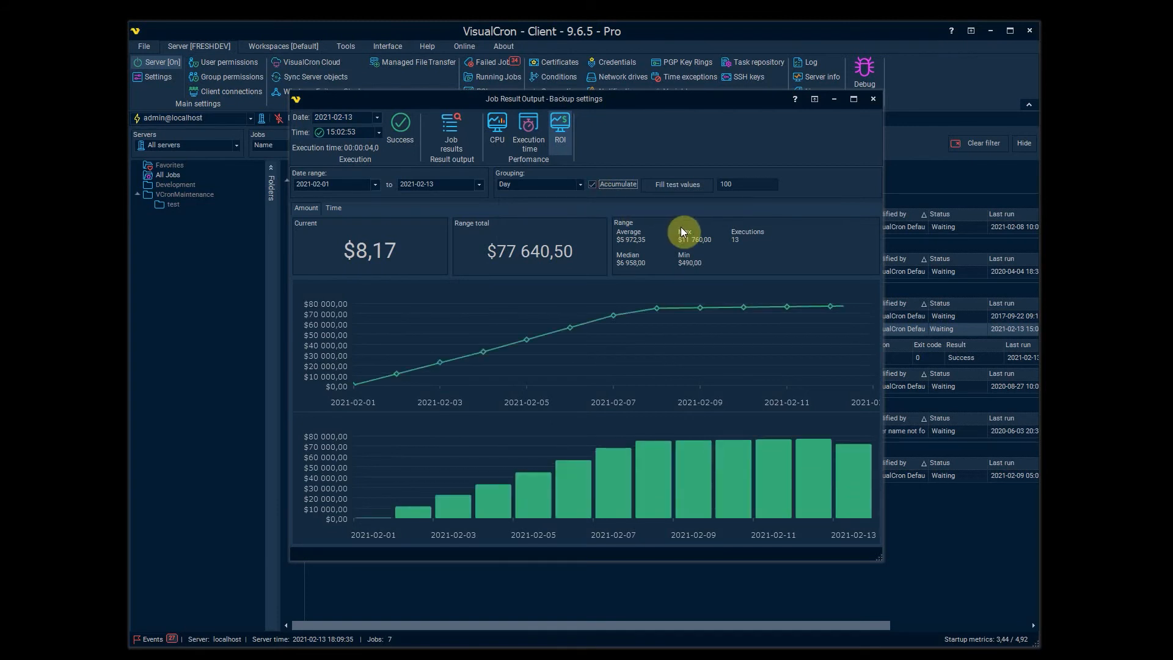
mouse_move(628, 238)
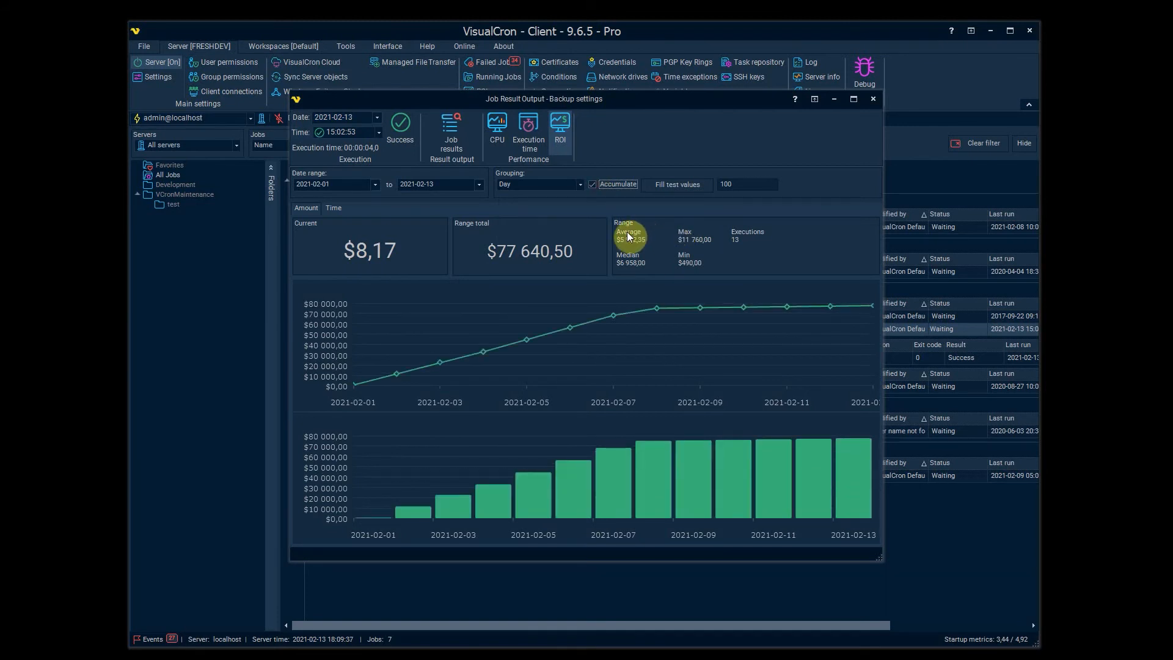
mouse_move(873, 101)
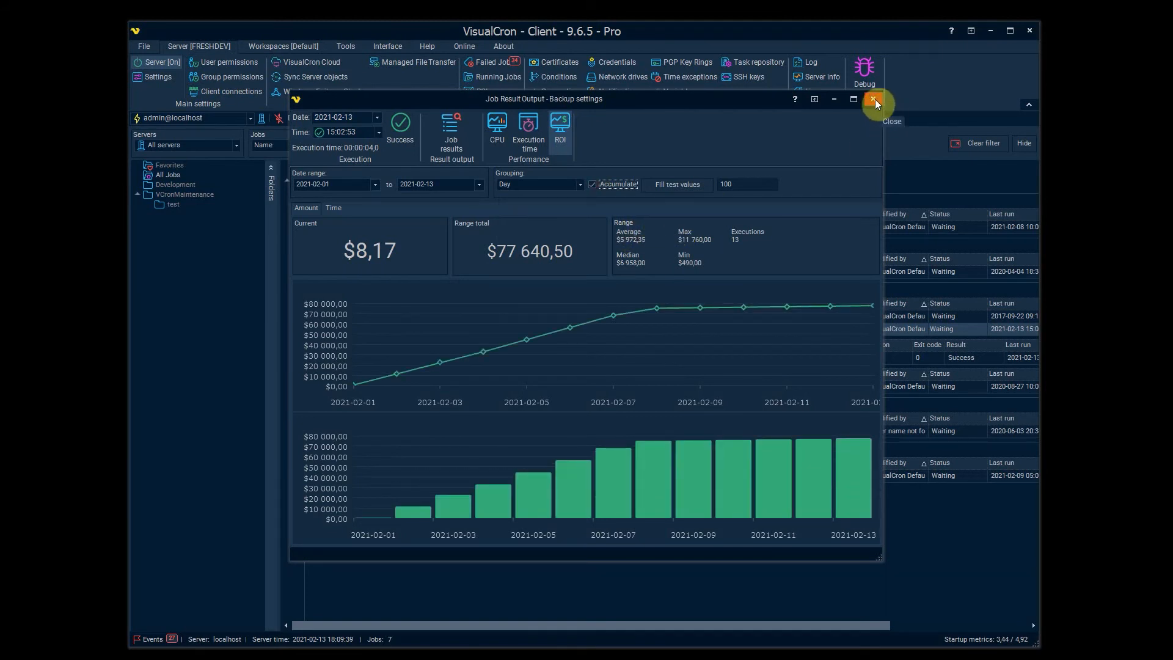
- Review the Backup settings job's ROI overrides (00:10:00 time, rate 49) and return to the job list
click(875, 99)
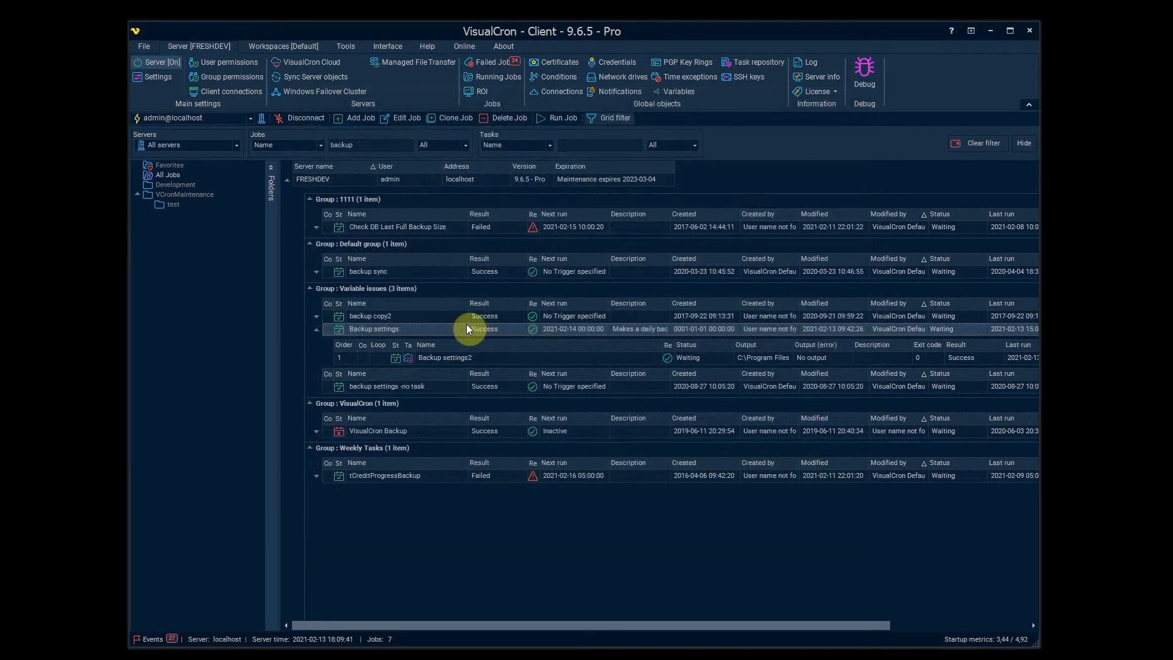
double_click(374, 328)
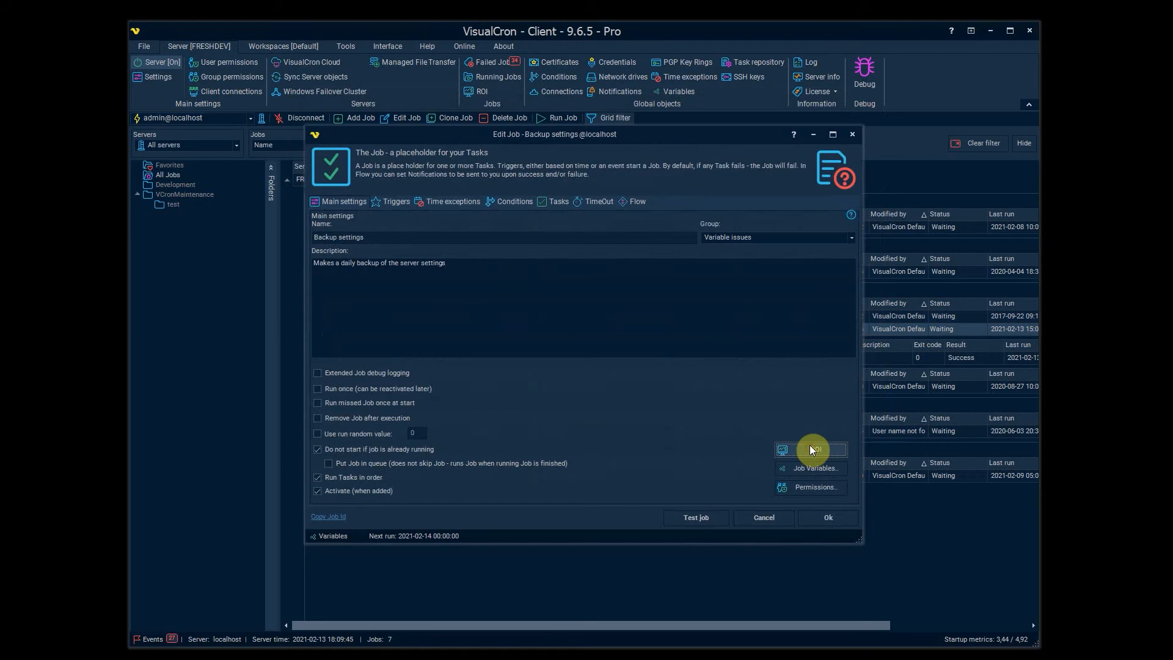
click(810, 449)
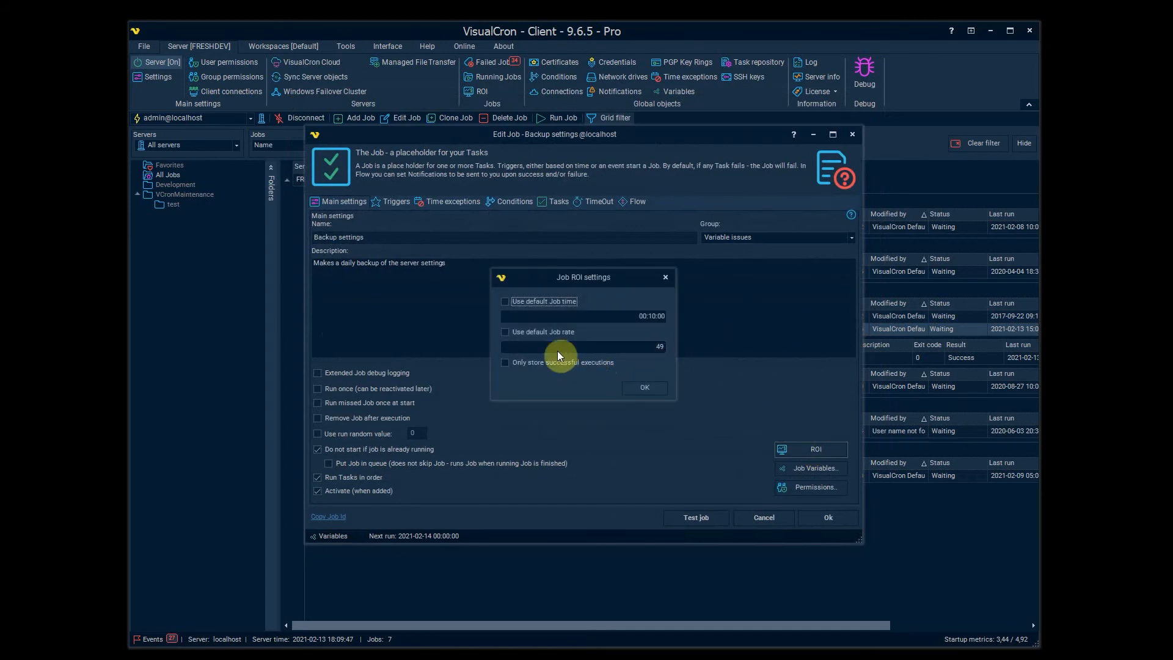
mouse_move(537, 346)
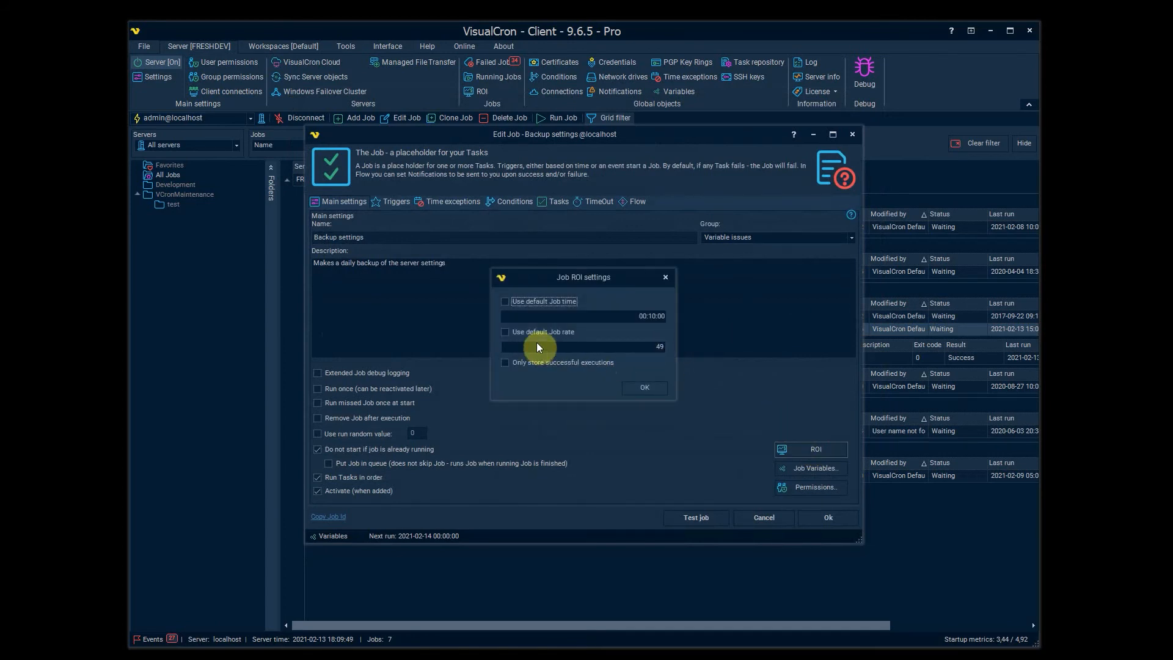
mouse_move(561, 342)
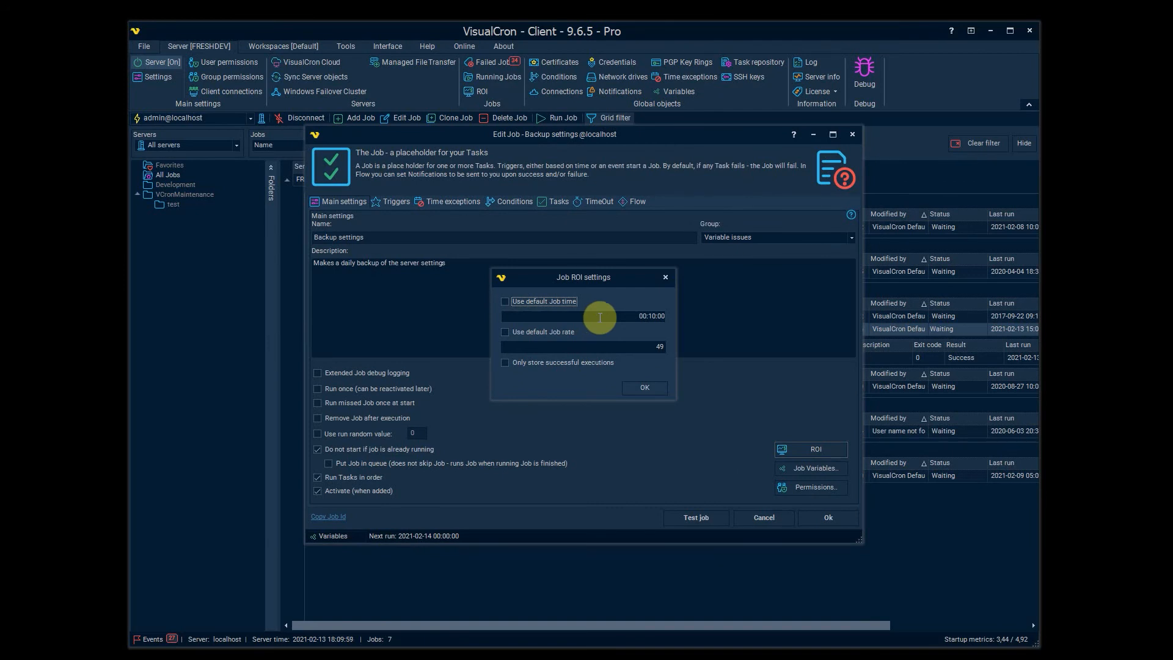
mouse_move(634, 352)
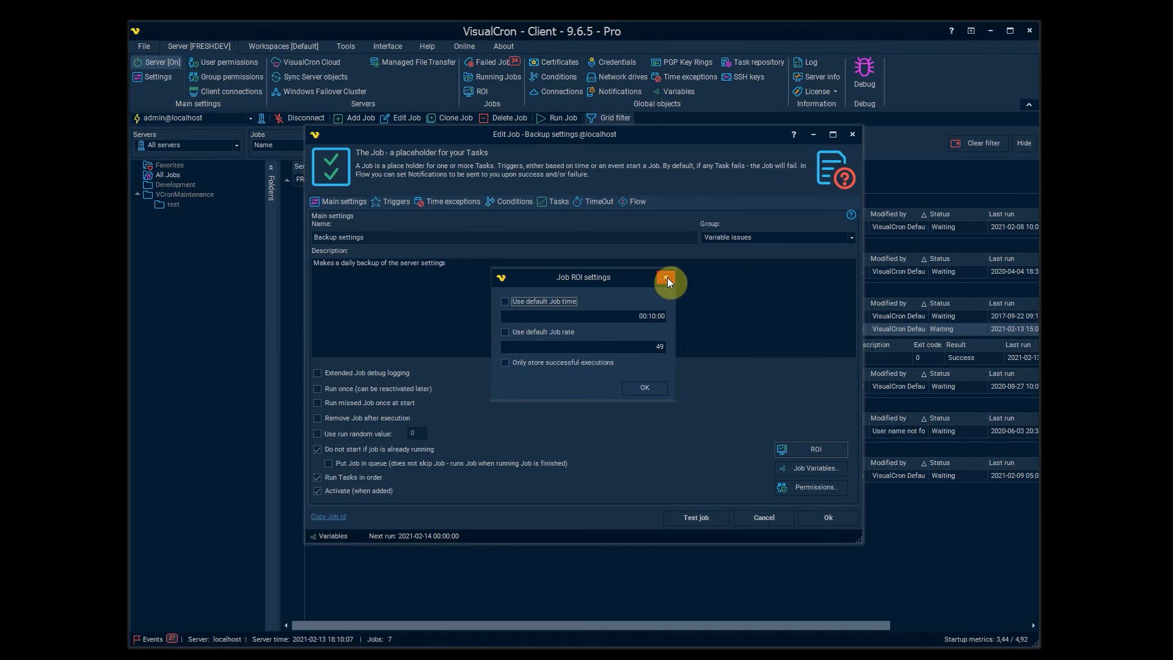
click(664, 277)
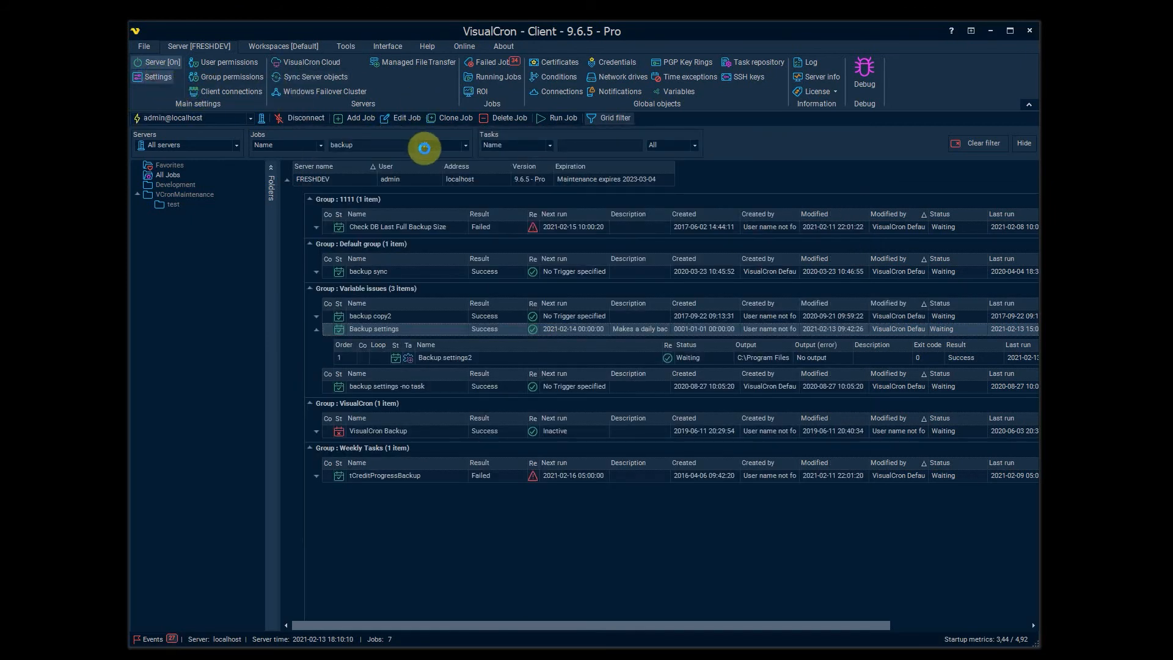
- Show the server's Log settings database page with row limits and retention days per log
click(158, 76)
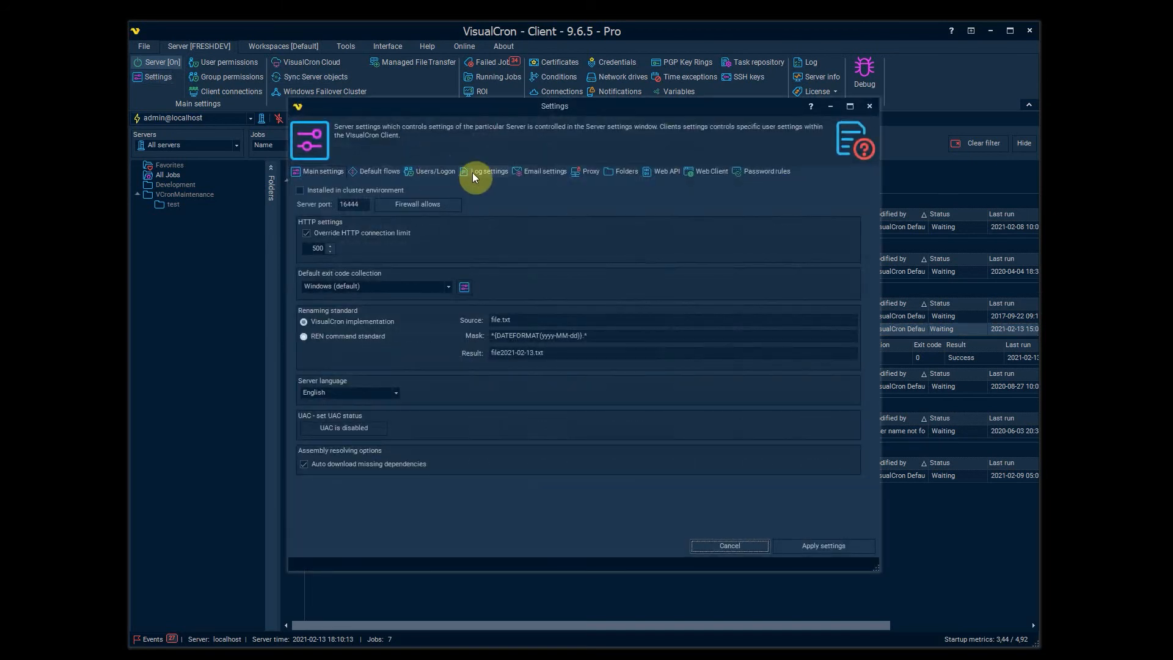
click(489, 171)
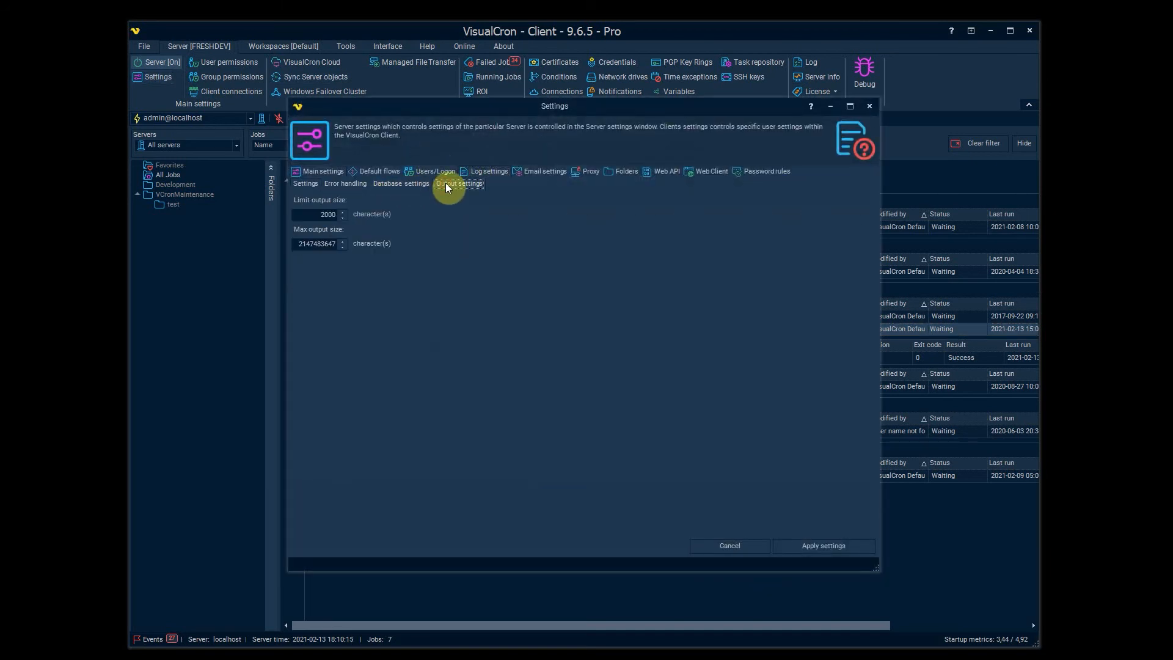
click(401, 184)
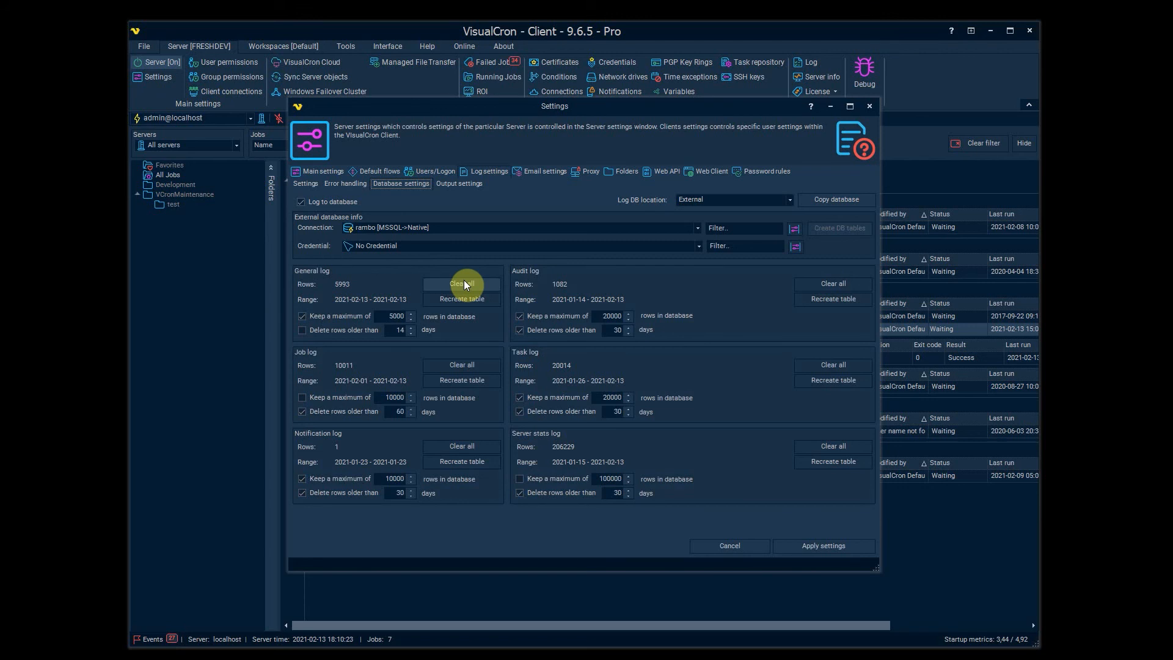
mouse_move(522, 233)
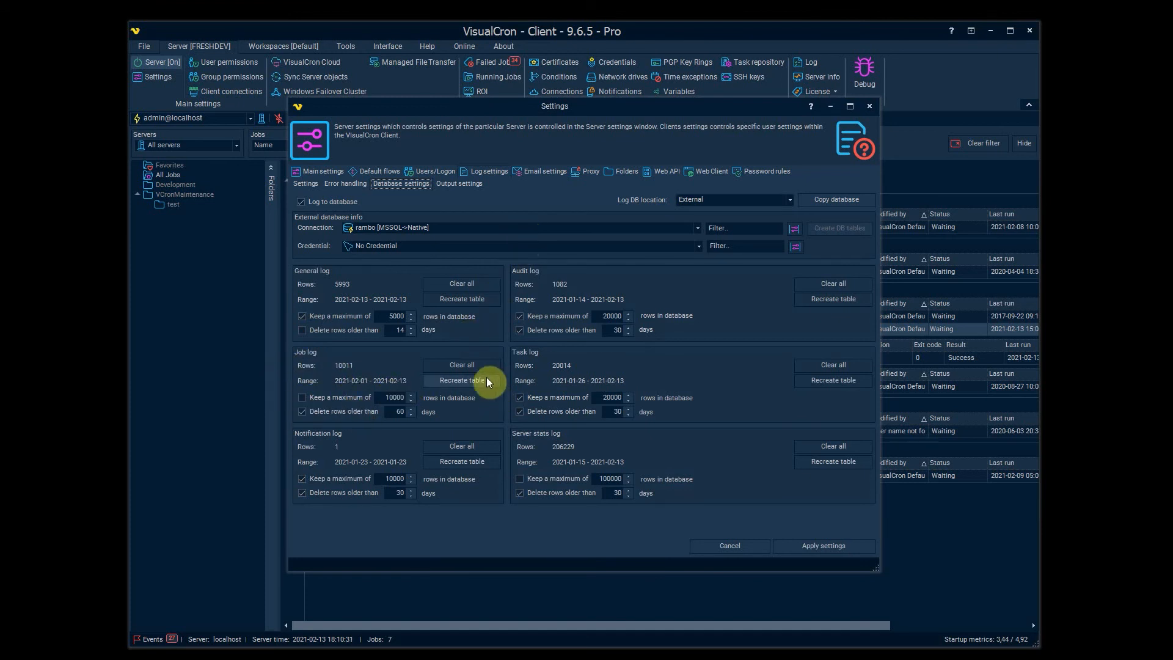
mouse_move(425, 428)
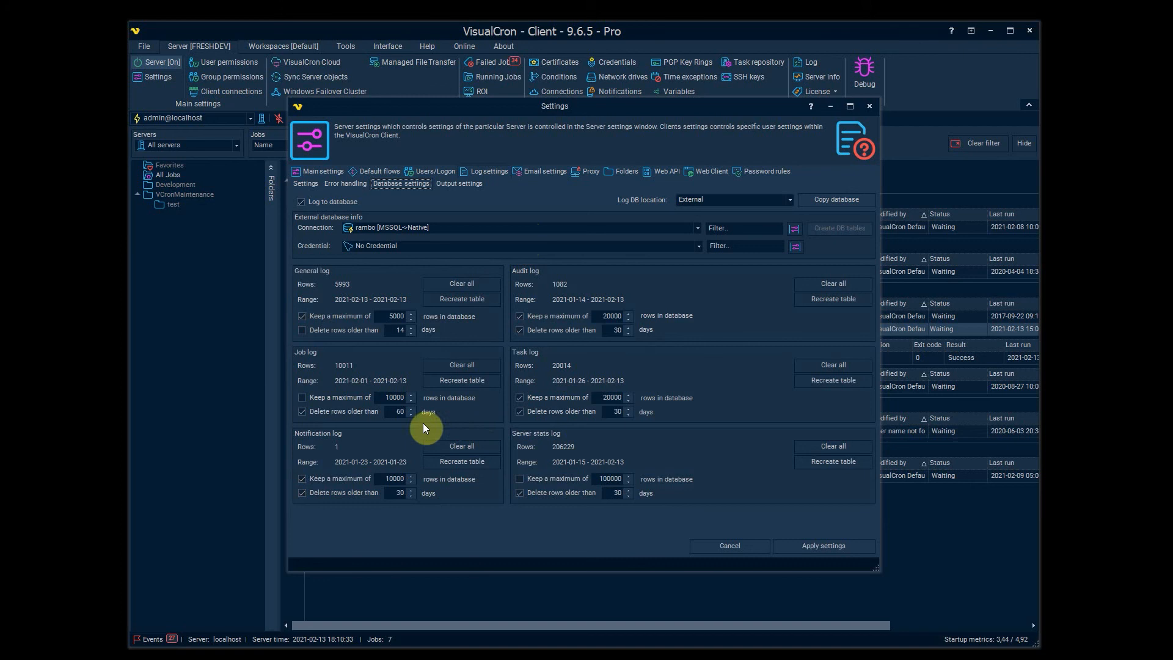